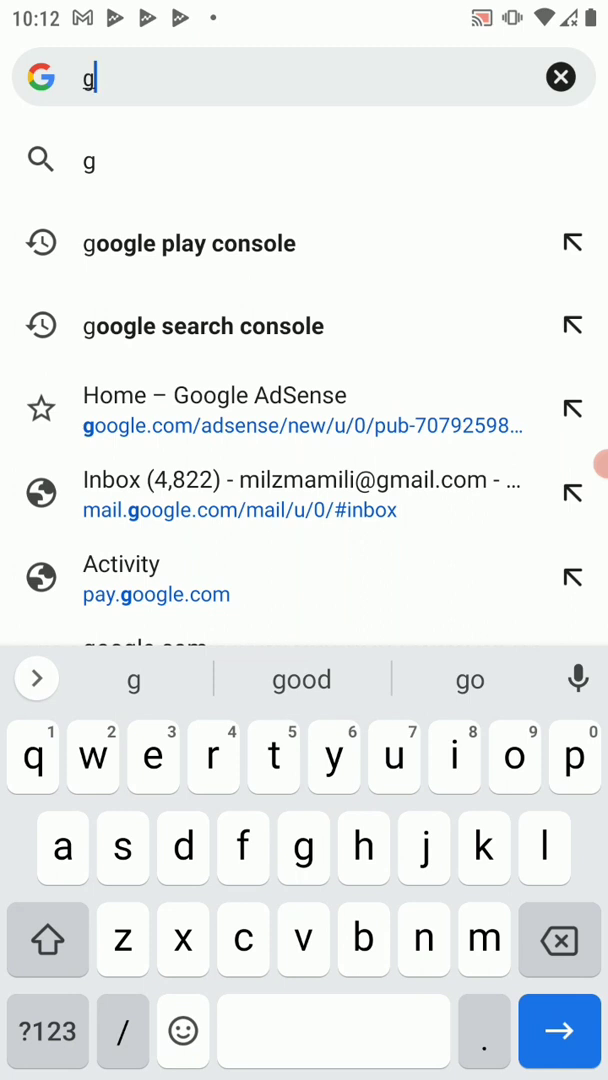
Search Google for 'gradient textview android github' from the Chrome address bar
{"action": "left_click", "coordinate": [212, 756]}
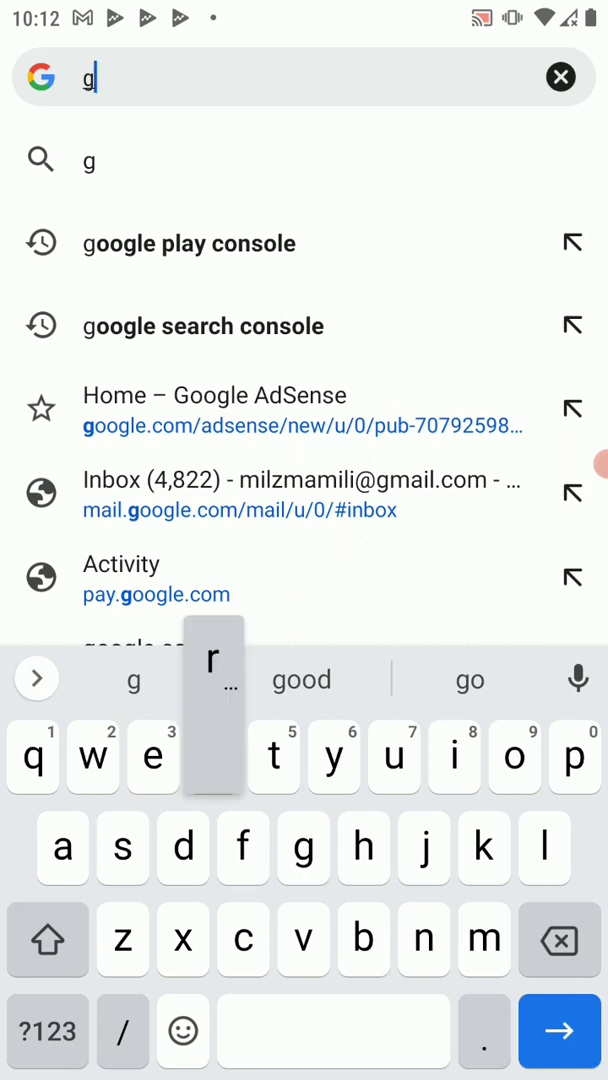
{"action": "type", "text": "radient"}
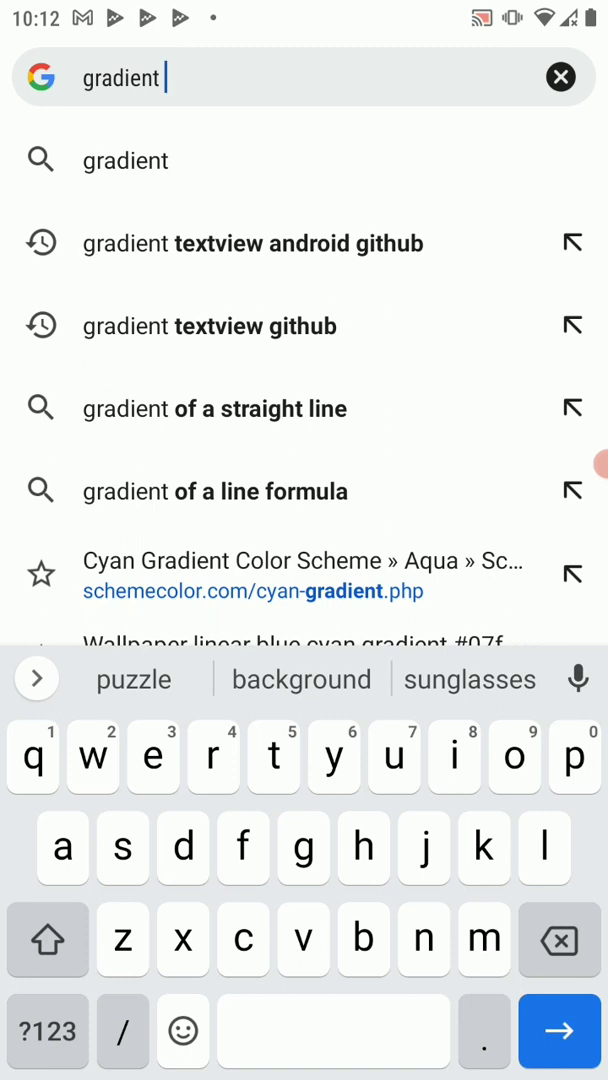
{"action": "type", "text": "textview andr"}
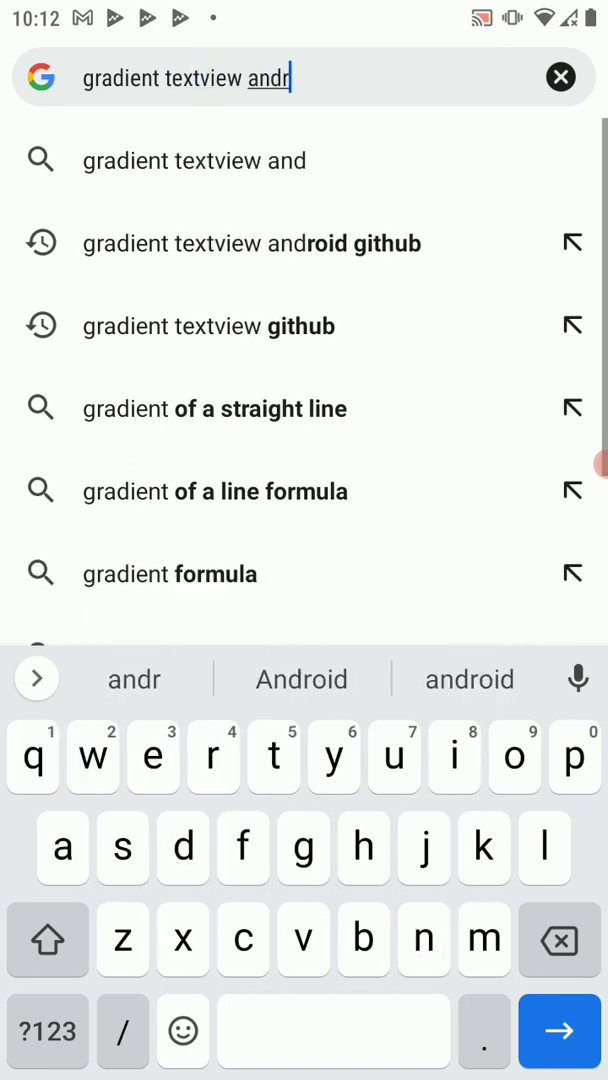
{"action": "left_click", "coordinate": [300, 680]}
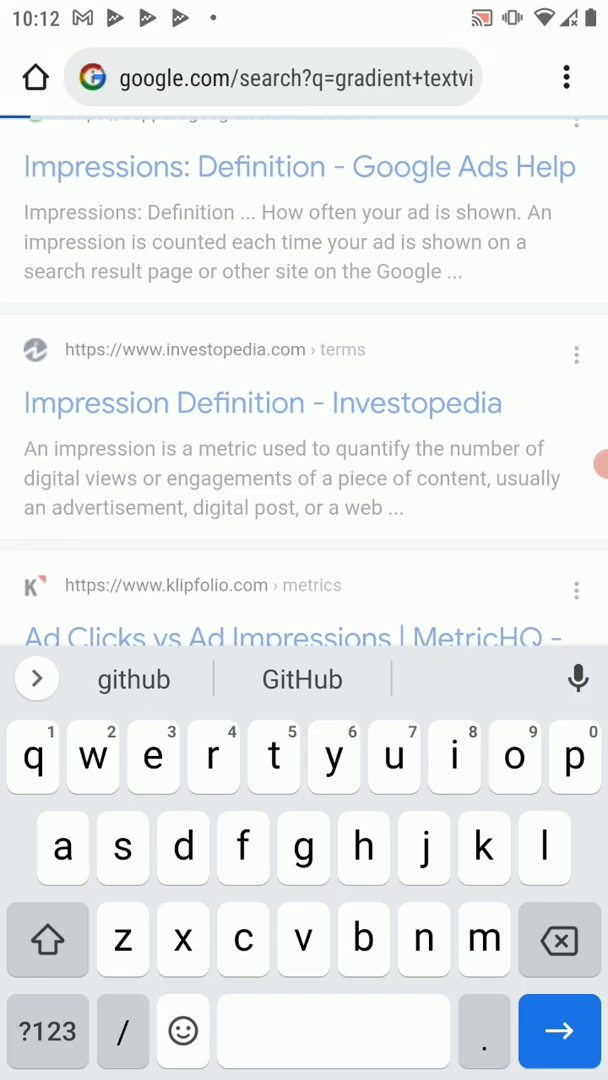
{"action": "left_click", "coordinate": [560, 1032]}
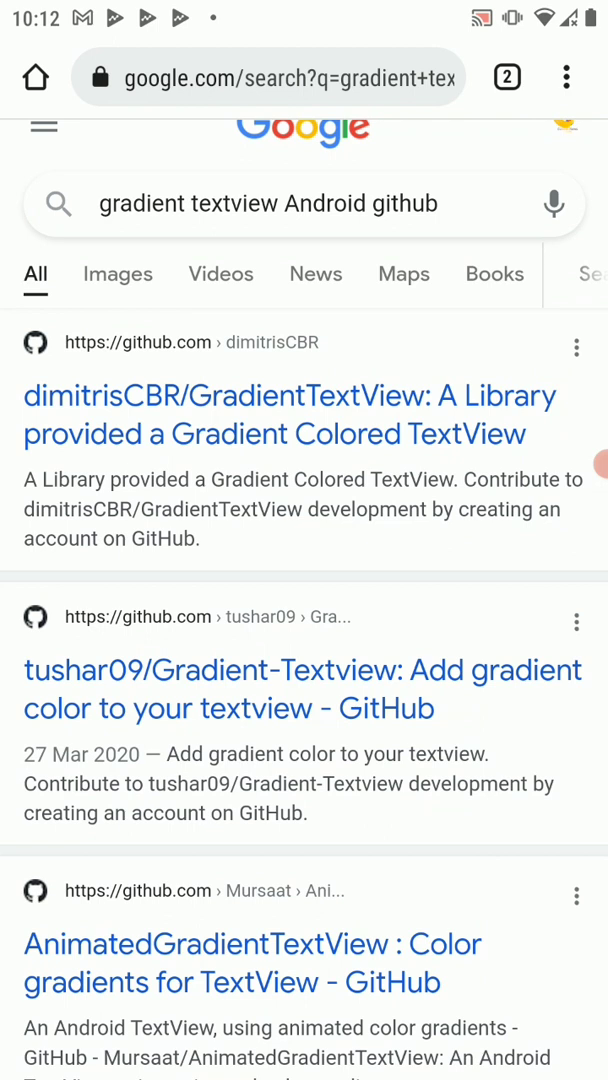
Open the tushar09/Gradient-Textview GitHub result from the search listing
{"action": "scroll", "scroll_direction": "down", "scroll_amount": 3}
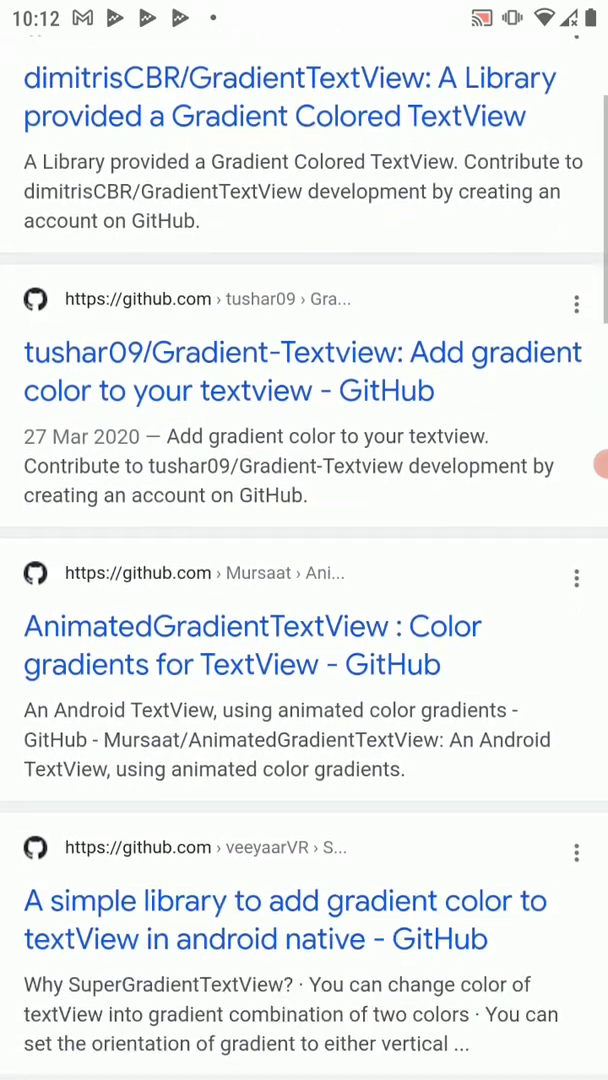
{"action": "scroll", "scroll_direction": "down", "scroll_amount": 3}
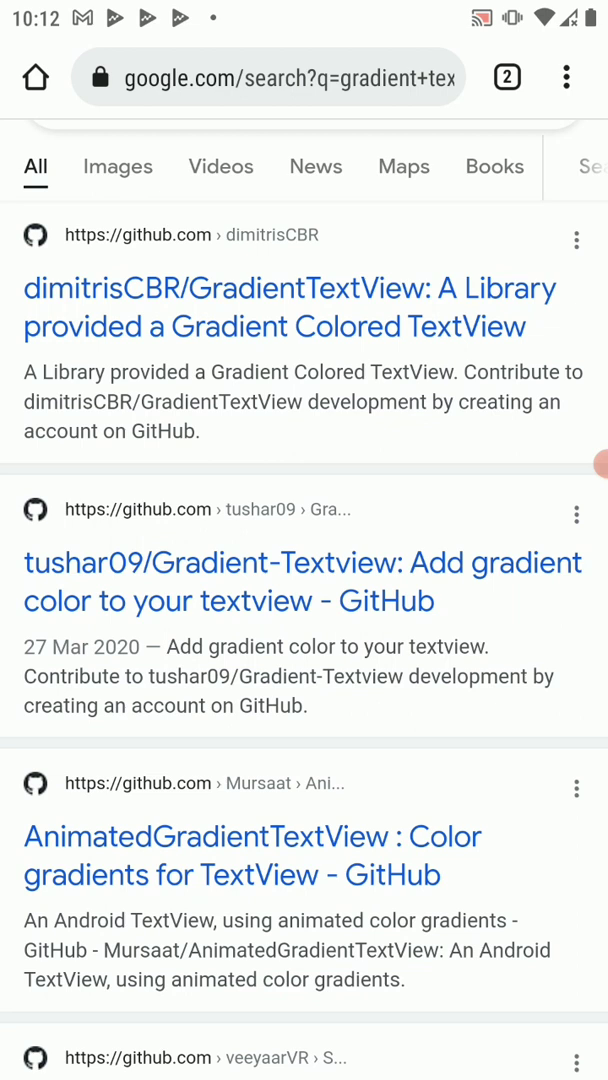
{"action": "left_click", "coordinate": [300, 580]}
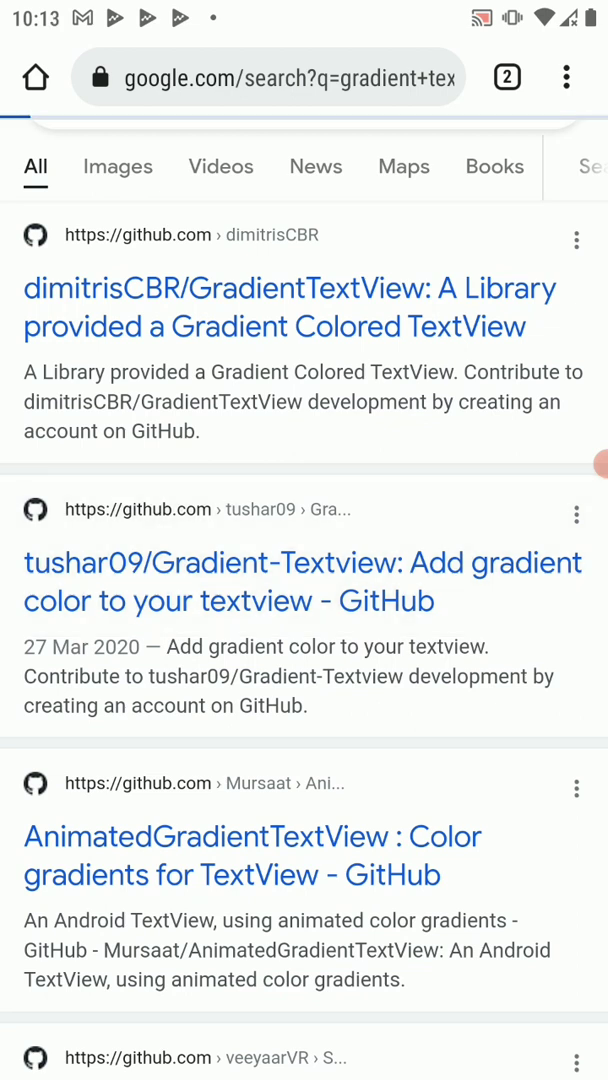
{"action": "left_click", "coordinate": [304, 580]}
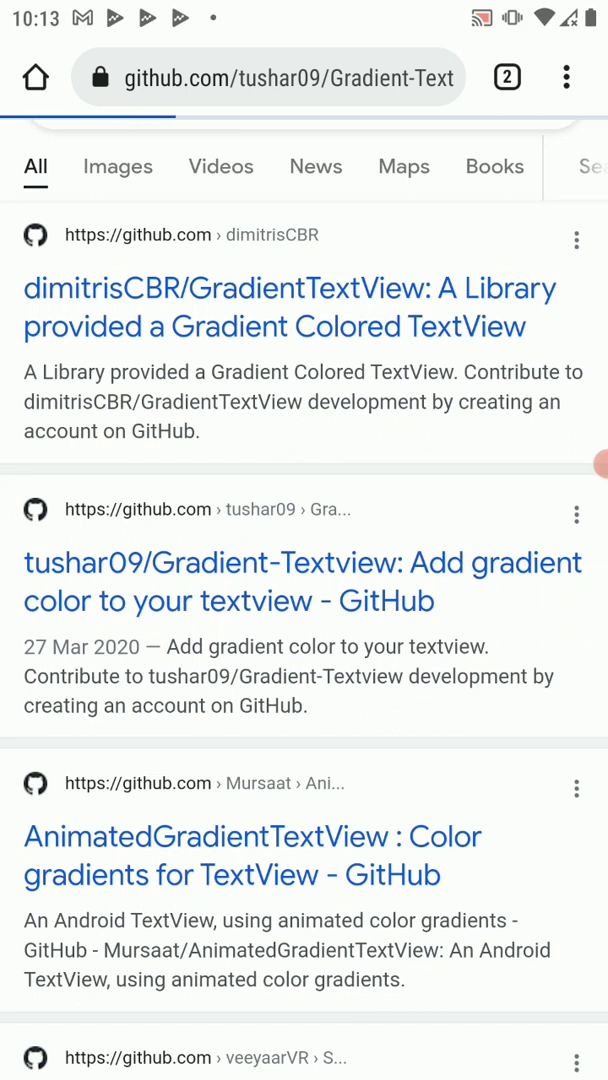
Scroll the README to the 'Add the dependency' and Tvg.change usage code blocks
{"action": "left_click", "coordinate": [304, 580]}
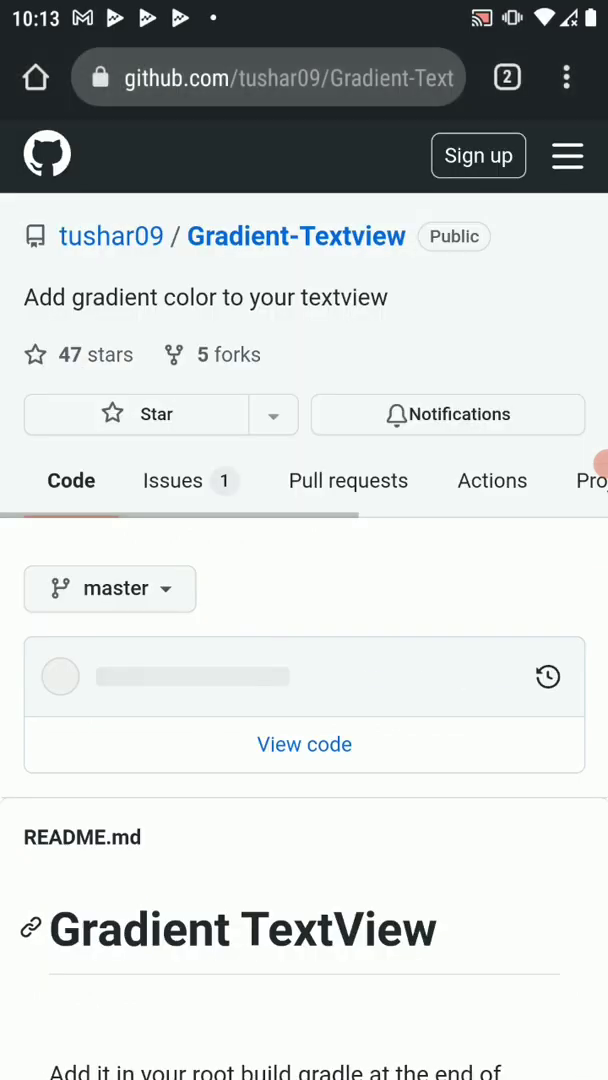
{"action": "scroll", "scroll_direction": "down", "scroll_amount": 3}
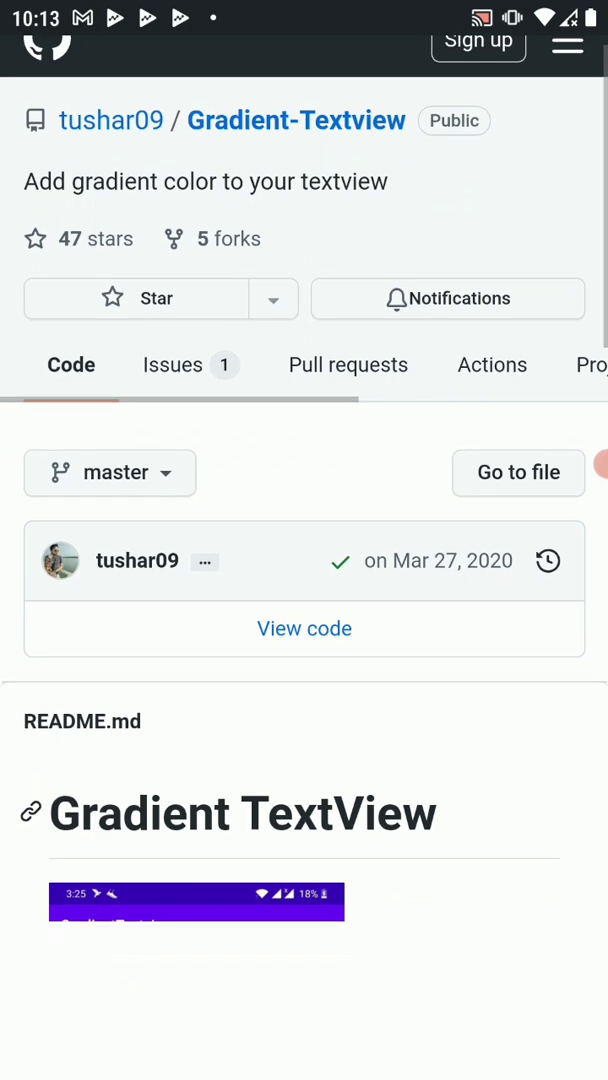
{"action": "scroll", "scroll_direction": "up", "scroll_amount": 3}
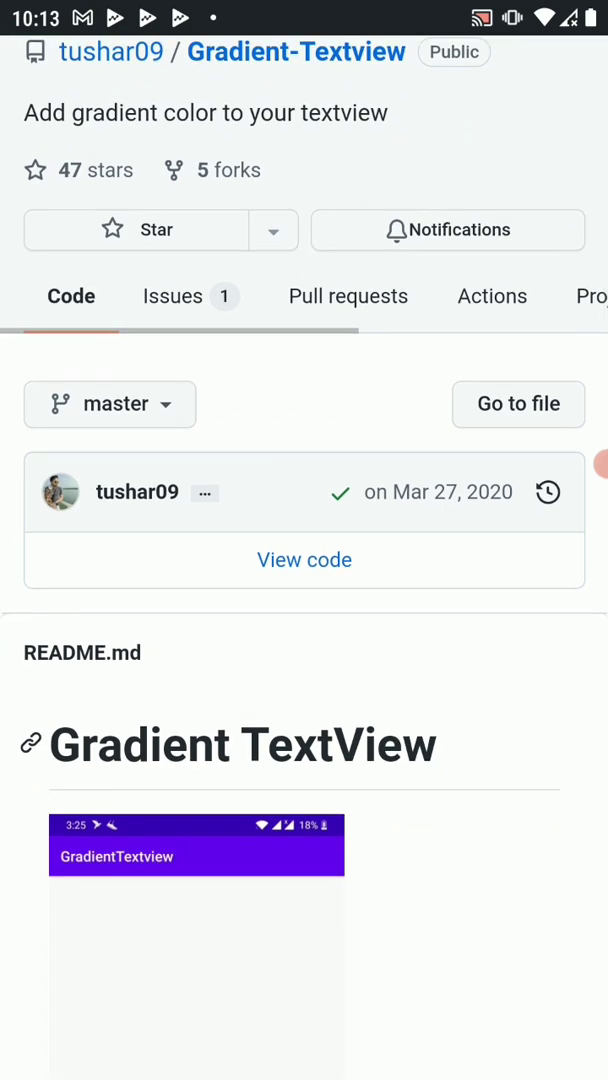
{"action": "scroll", "scroll_direction": "down", "scroll_amount": 3}
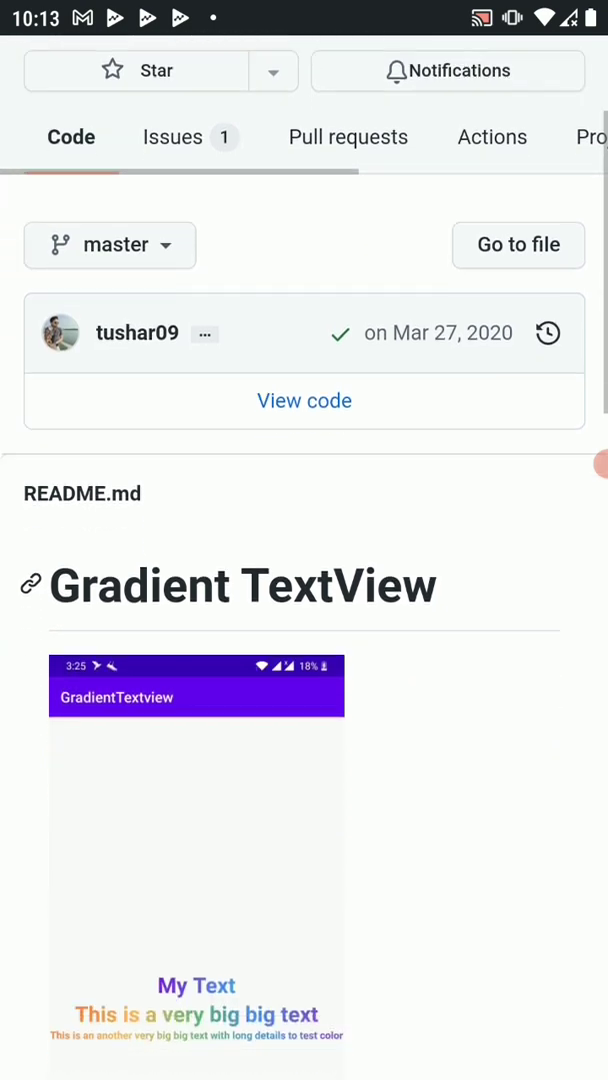
{"action": "scroll", "scroll_direction": "down", "scroll_amount": 3}
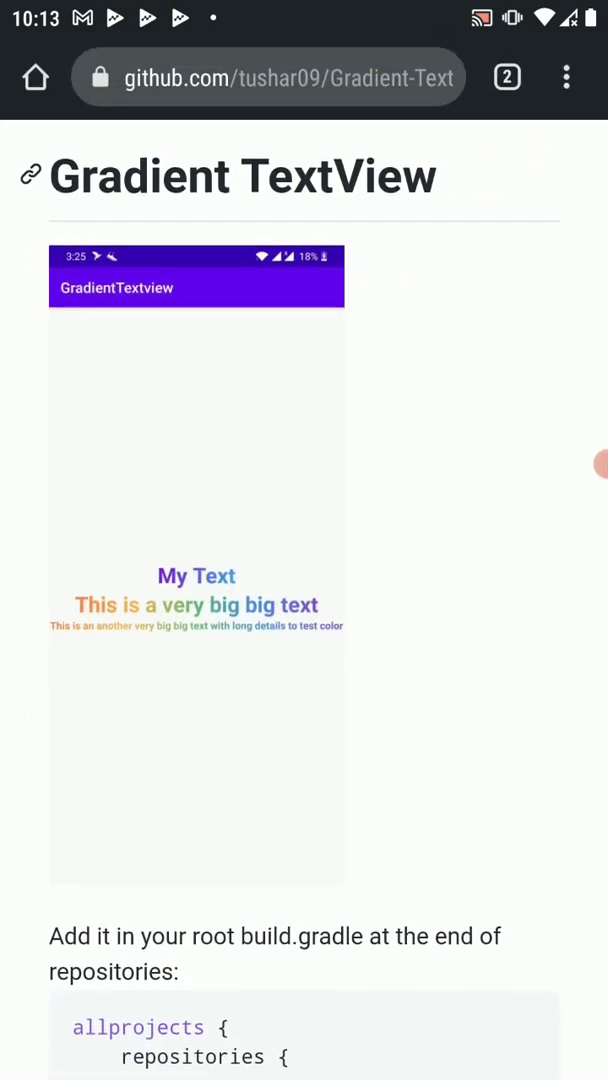
{"action": "scroll", "scroll_direction": "down", "scroll_amount": 3}
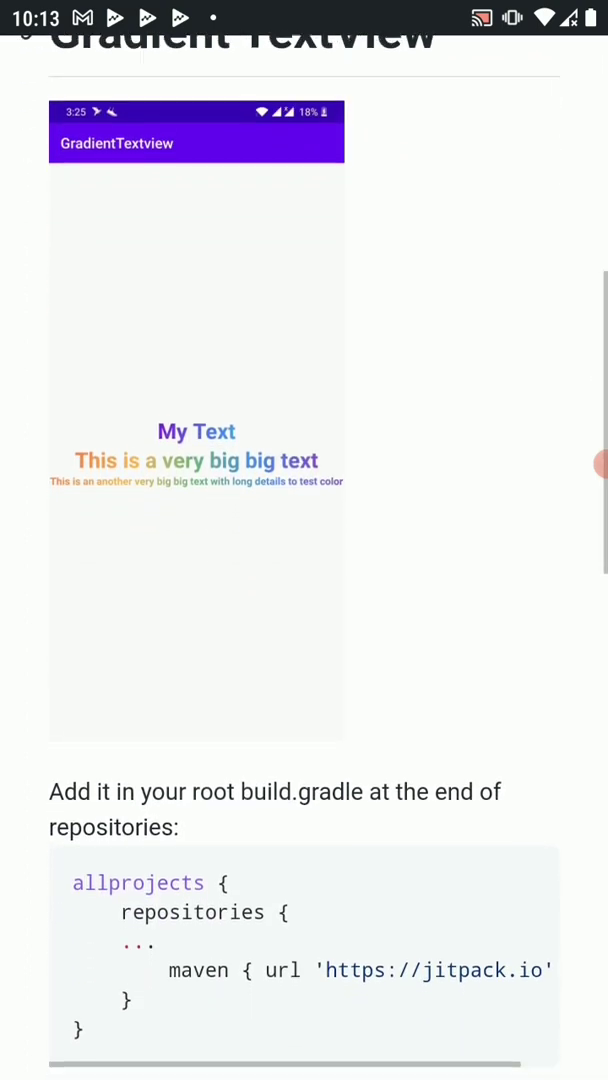
{"action": "scroll", "scroll_direction": "down", "scroll_amount": 3}
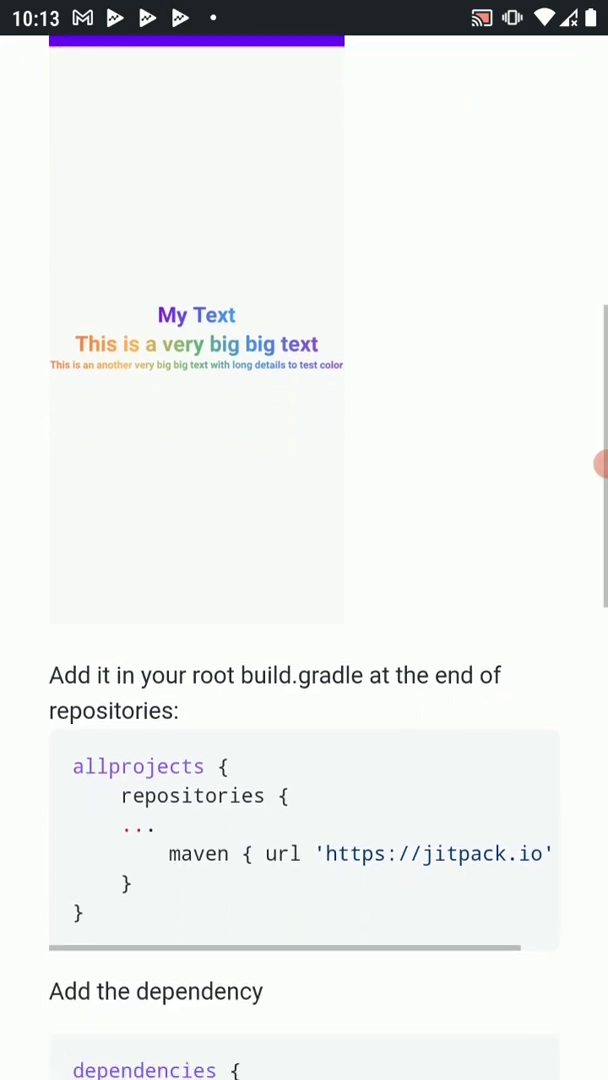
{"action": "scroll", "scroll_direction": "down", "scroll_amount": 3}
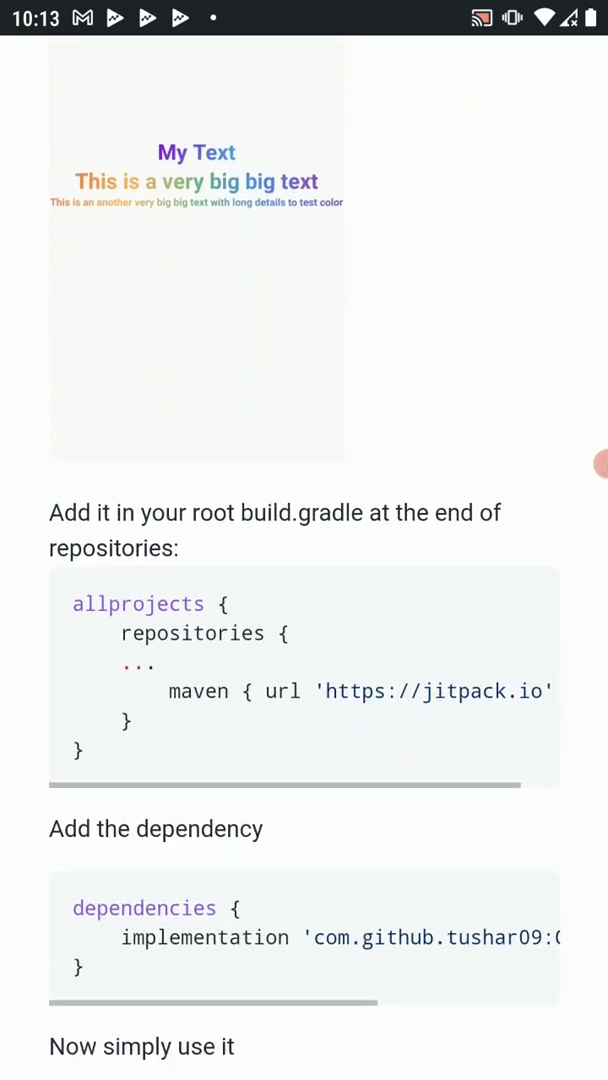
{"action": "scroll", "scroll_direction": "down", "scroll_amount": 3}
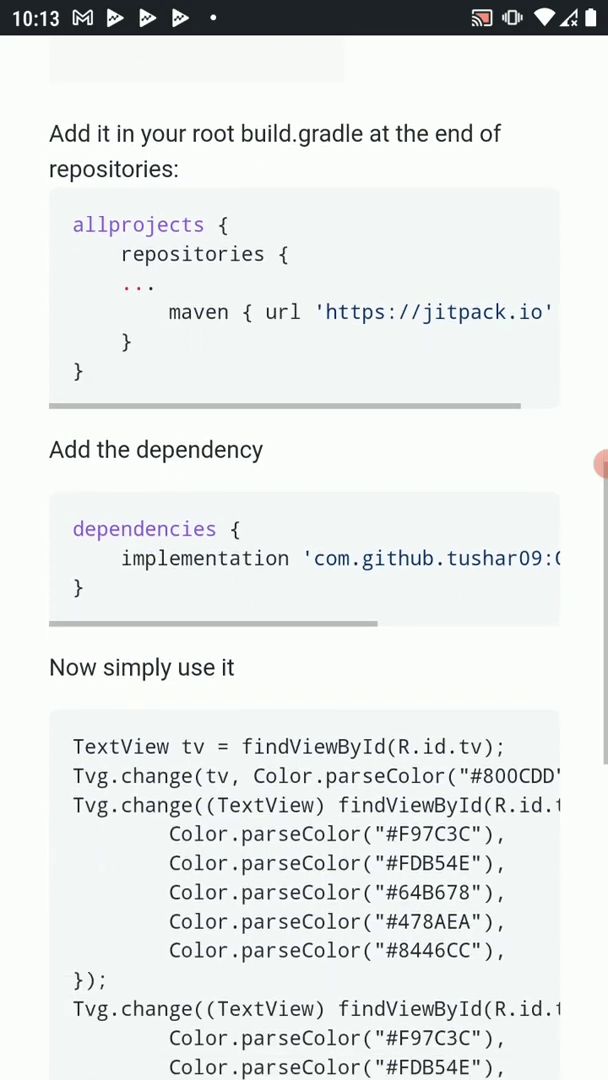
{"action": "scroll", "scroll_direction": "down", "scroll_amount": 3}
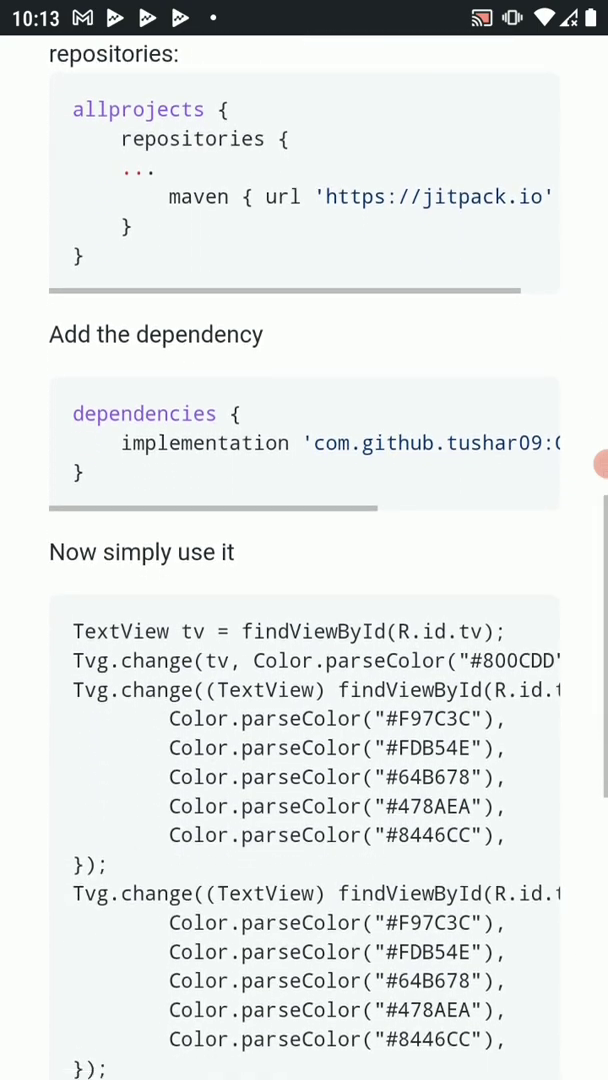
{"action": "scroll", "scroll_direction": "up", "scroll_amount": 3}
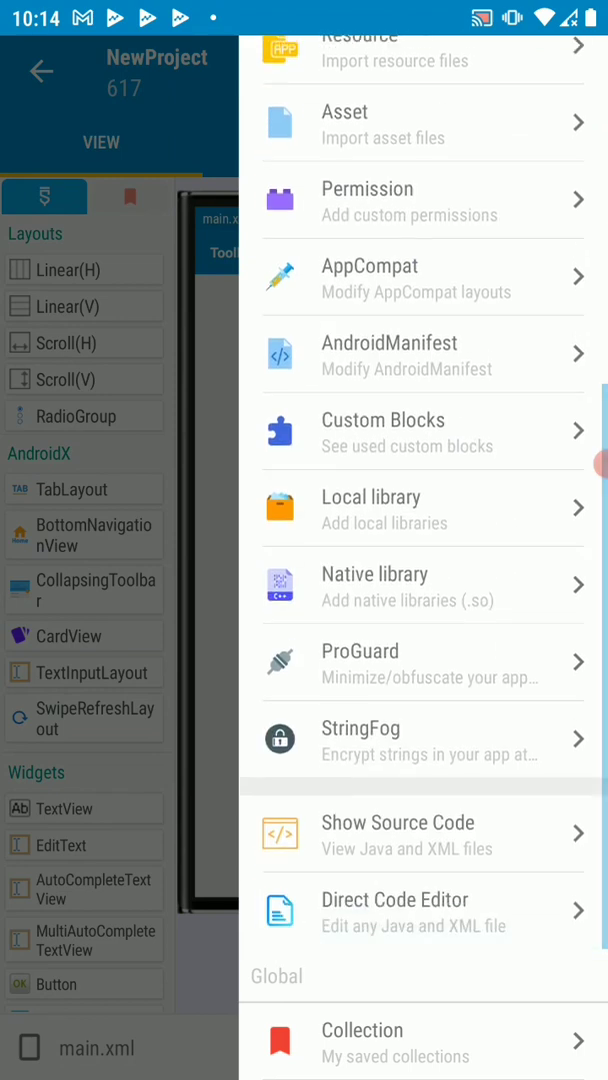
Download com.github.tushar09:Gradient-Textview:1.1 as a D8-dexed local library and return to the project
{"action": "left_click", "coordinate": [424, 508]}
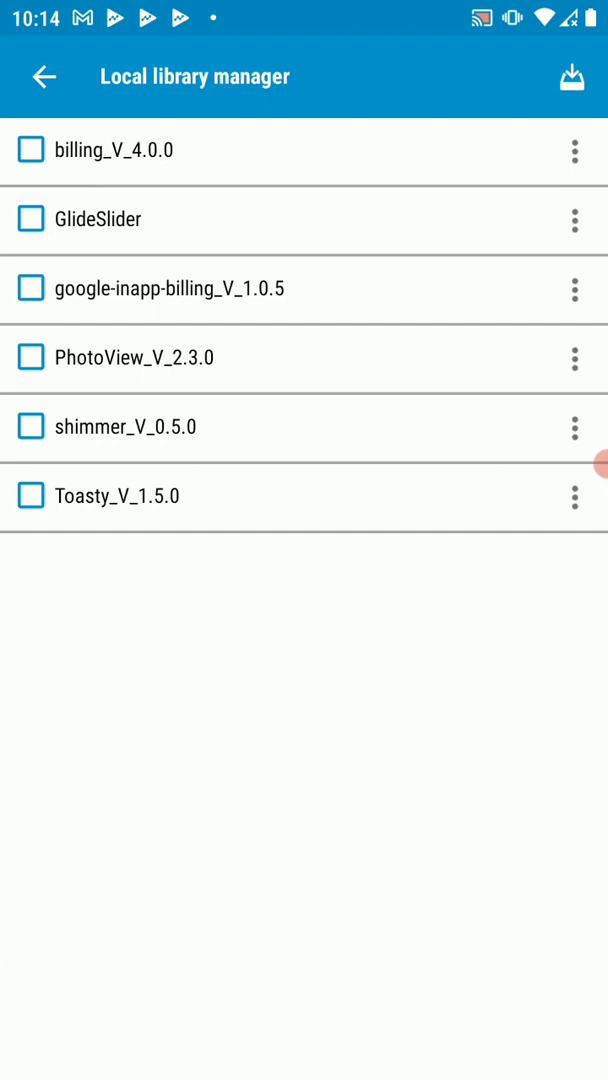
{"action": "left_click", "coordinate": [572, 76]}
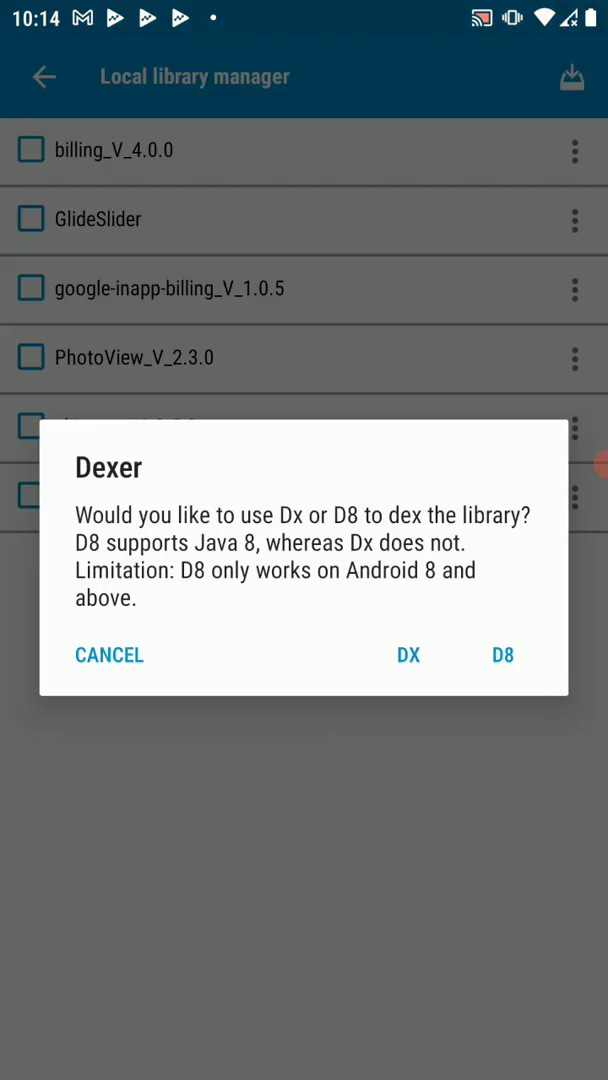
{"action": "left_click", "coordinate": [408, 656]}
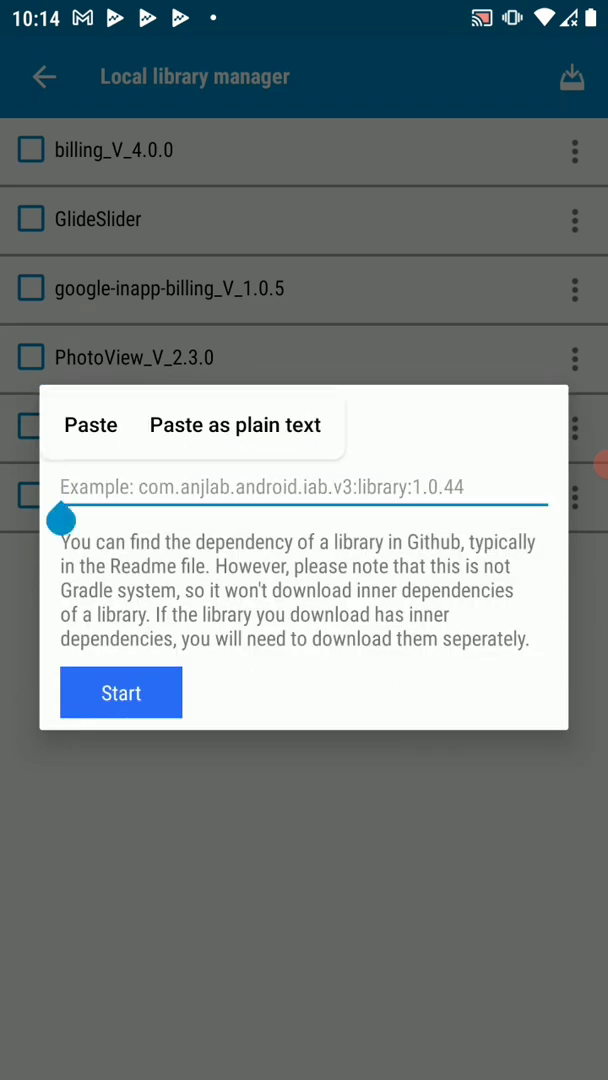
{"action": "left_click", "coordinate": [90, 426]}
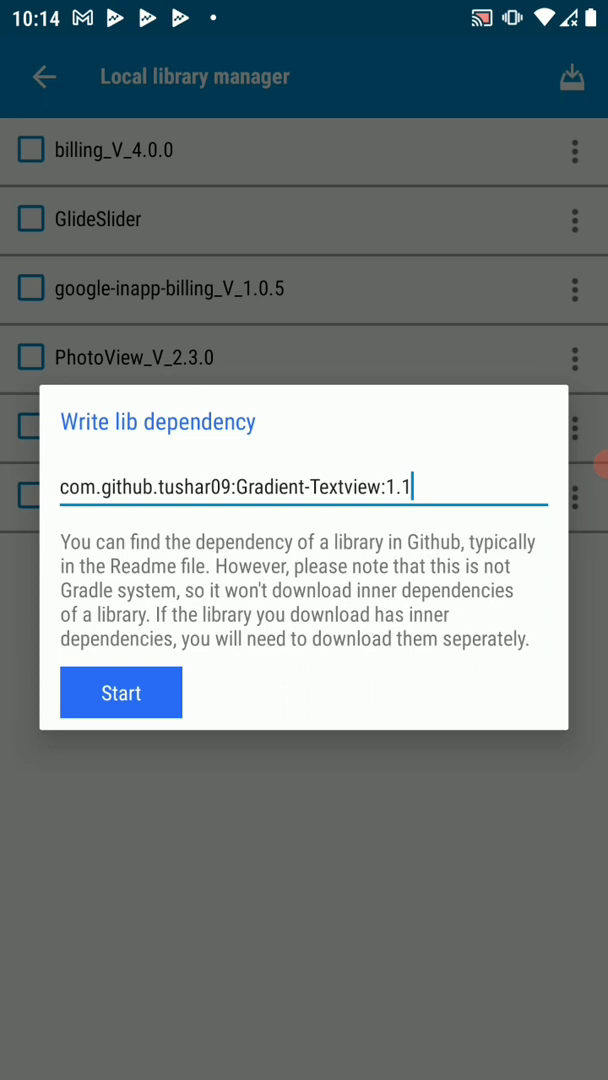
{"action": "left_click", "coordinate": [120, 692]}
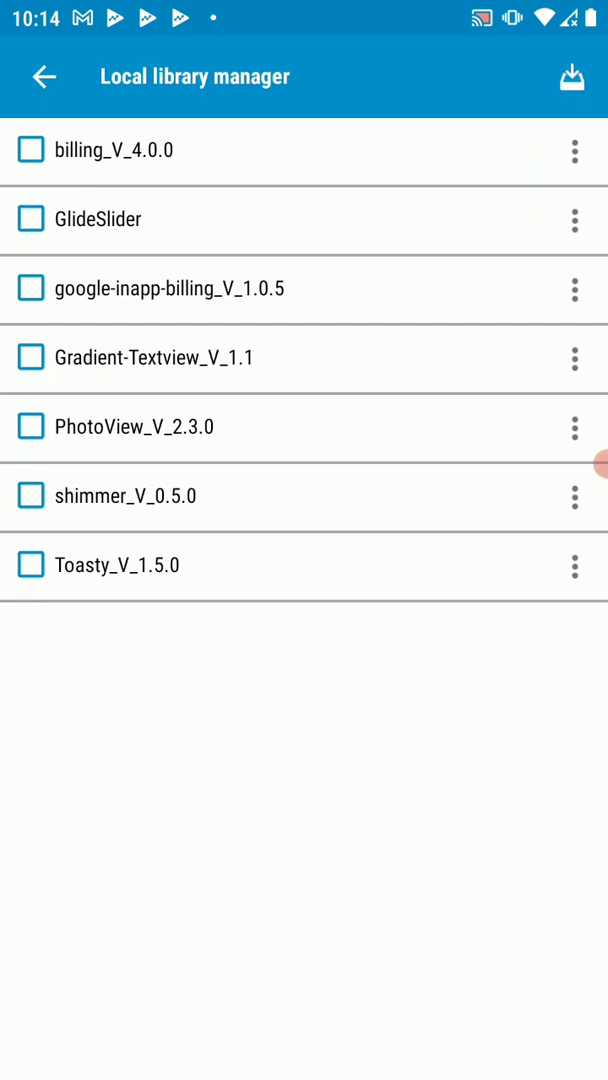
{"action": "left_click", "coordinate": [30, 356]}
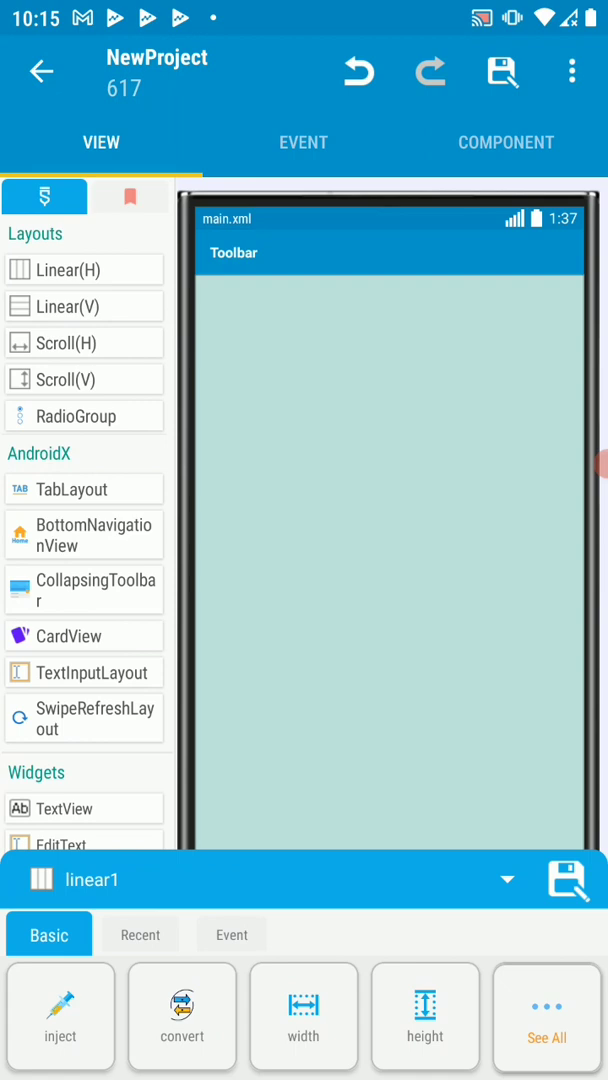
Replace textview1's default text with 'Gradient works' and save it
{"action": "scroll", "scroll_direction": "right", "scroll_amount": 3}
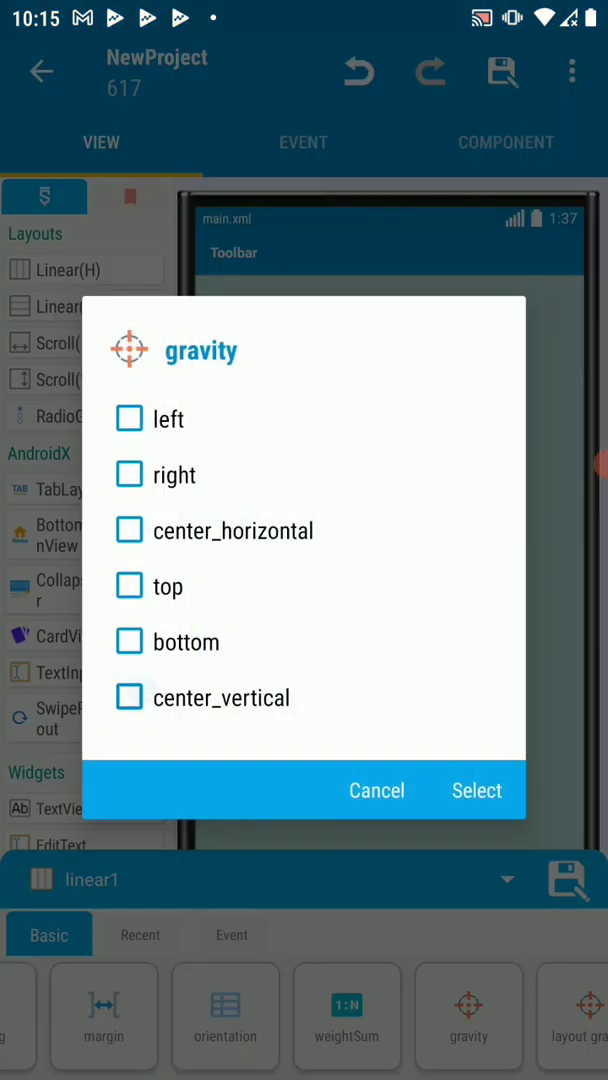
{"action": "left_click", "coordinate": [376, 790]}
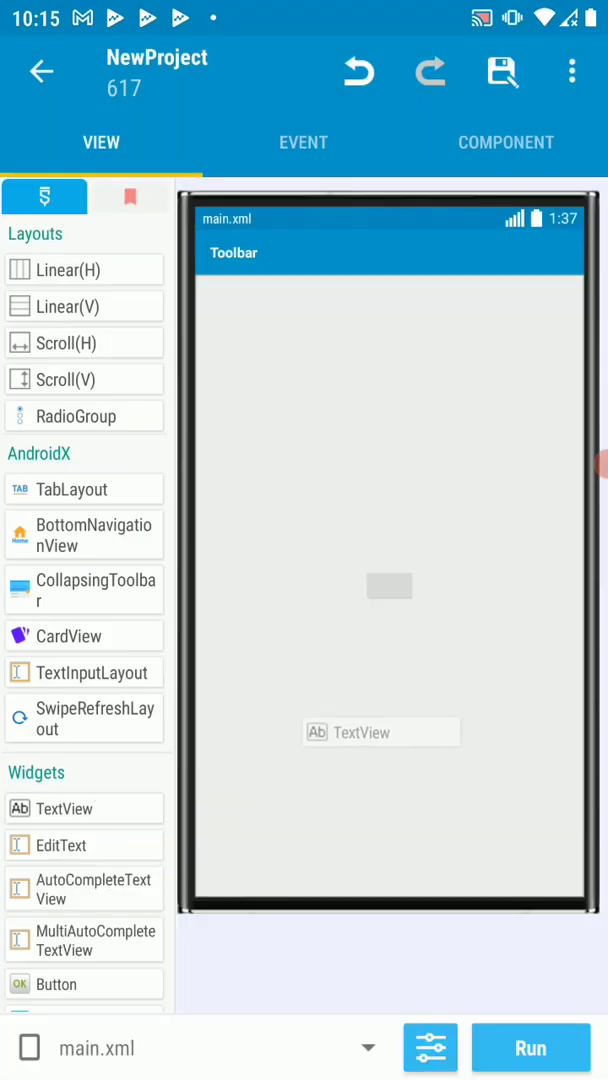
{"action": "left_click", "coordinate": [388, 586]}
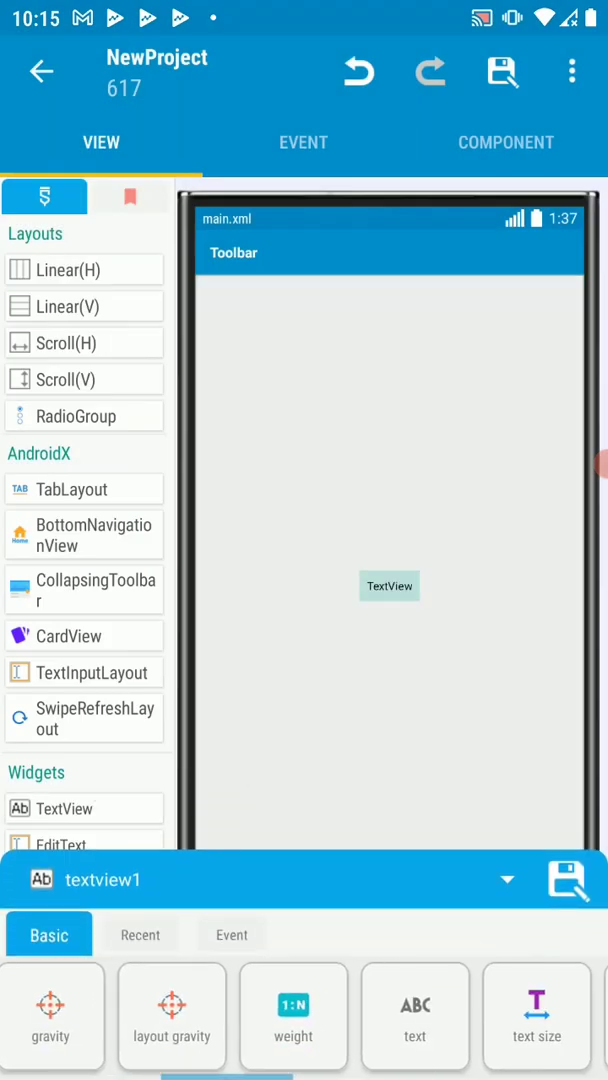
{"action": "left_click", "coordinate": [536, 1016]}
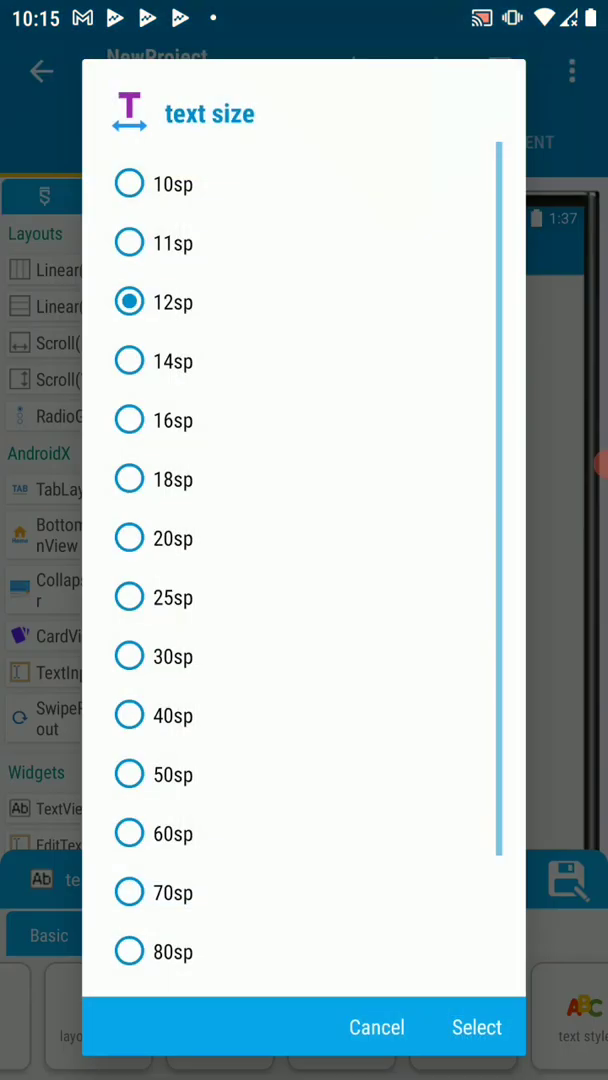
{"action": "left_click", "coordinate": [128, 656]}
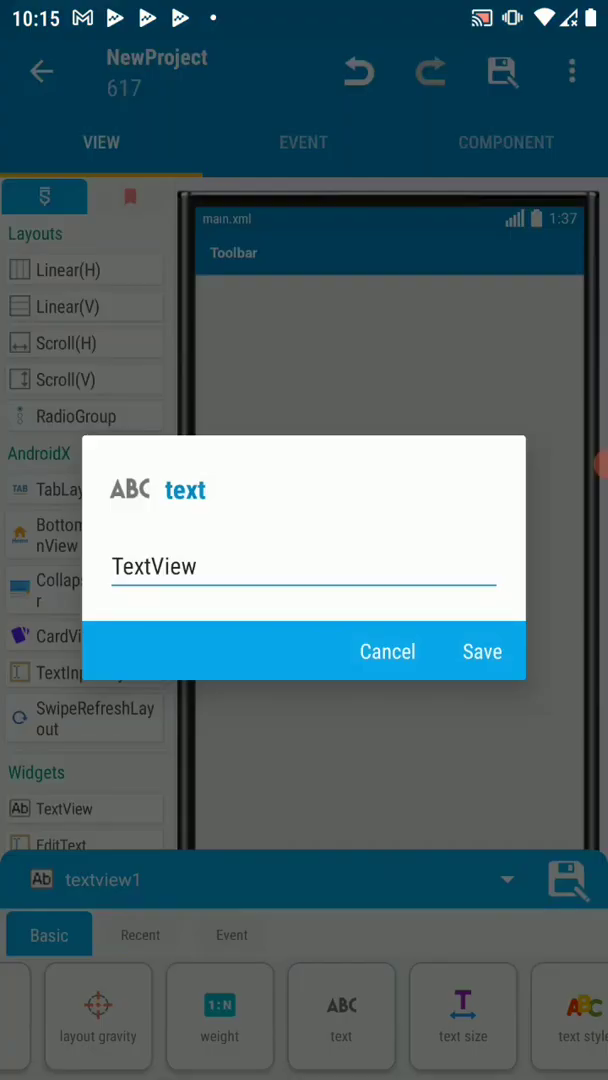
{"action": "double_click", "coordinate": [152, 566]}
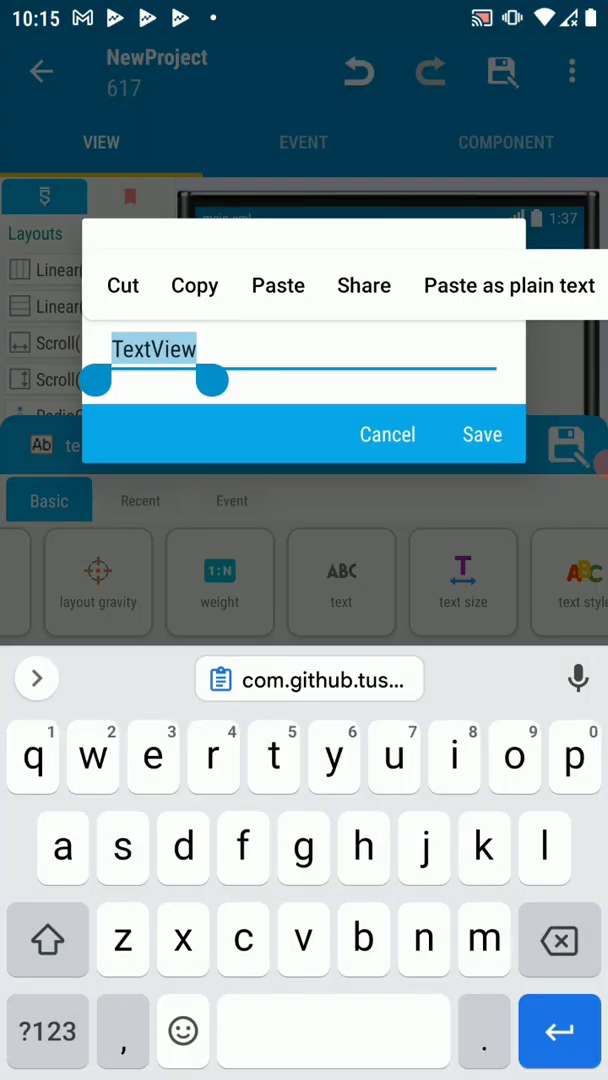
{"action": "type", "text": "Gradient work"}
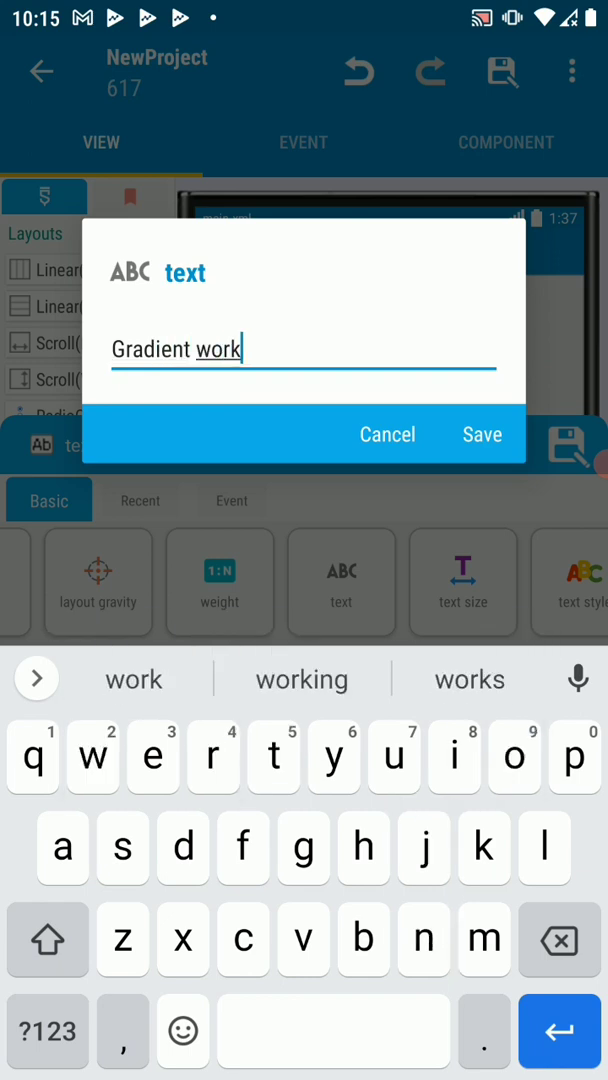
{"action": "left_click", "coordinate": [480, 434]}
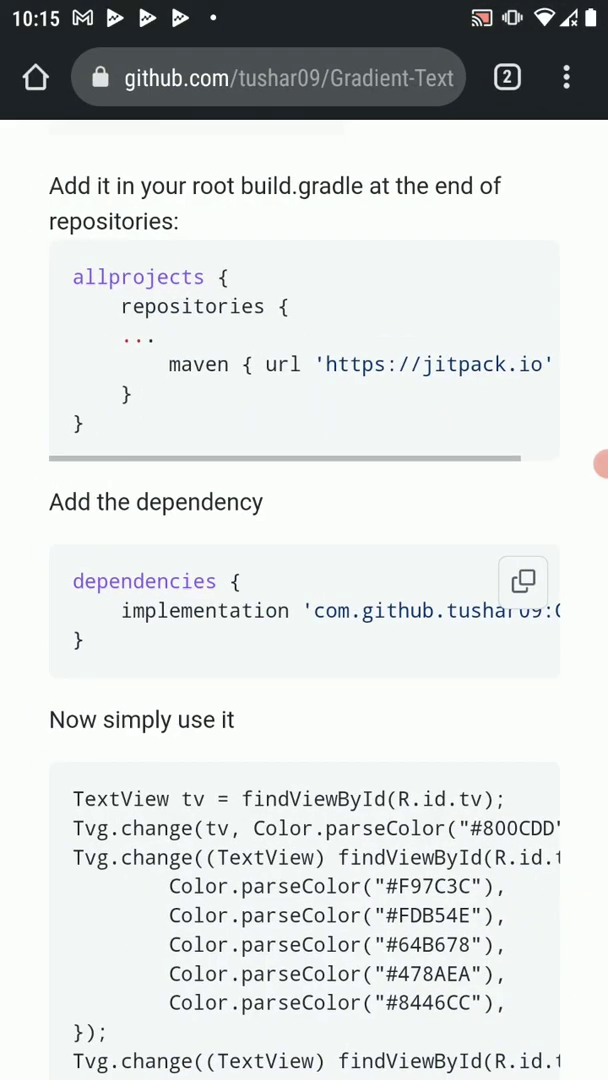
Scroll the README down to the 'Now simply use it' Tvg.change sample
{"action": "scroll", "scroll_direction": "down", "scroll_amount": 3}
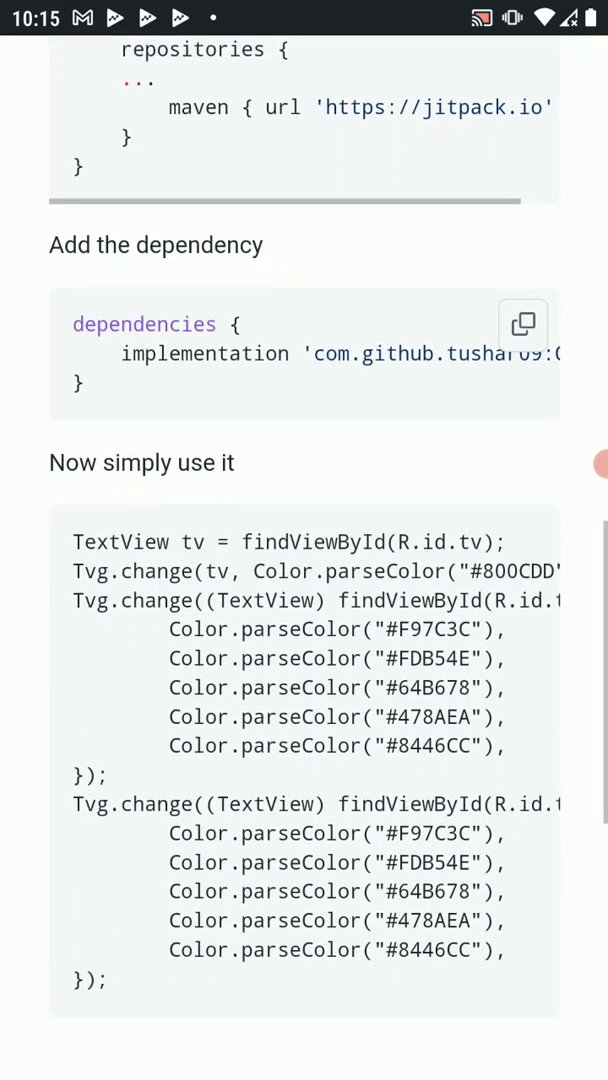
{"action": "scroll", "scroll_direction": "down", "scroll_amount": 3}
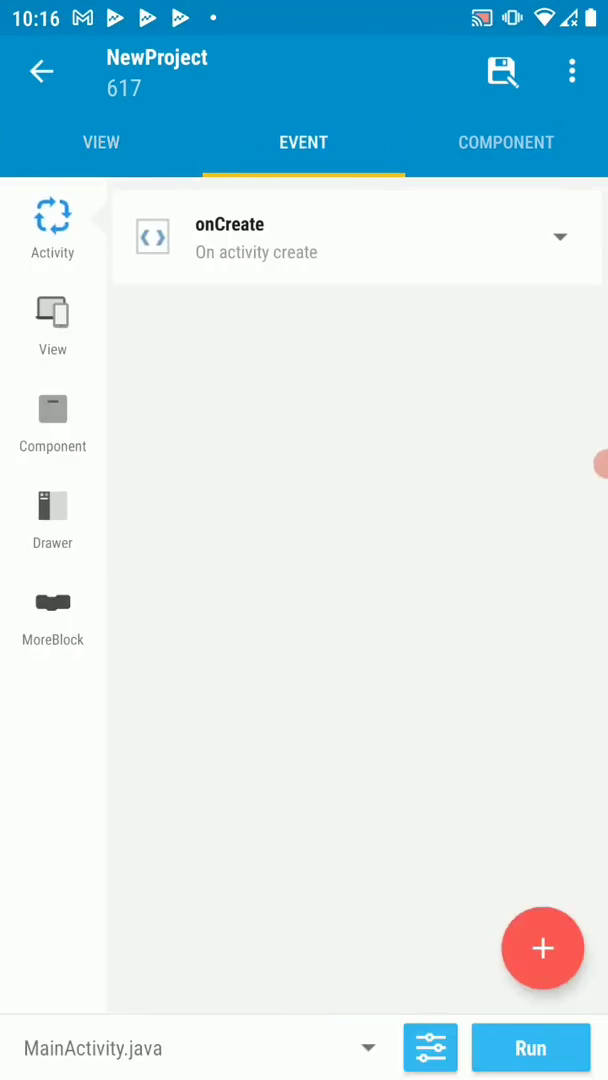
Paste the Tvg.change code into an 'add source directly' block in onCreate, checking the TextView id
{"action": "left_click", "coordinate": [356, 236]}
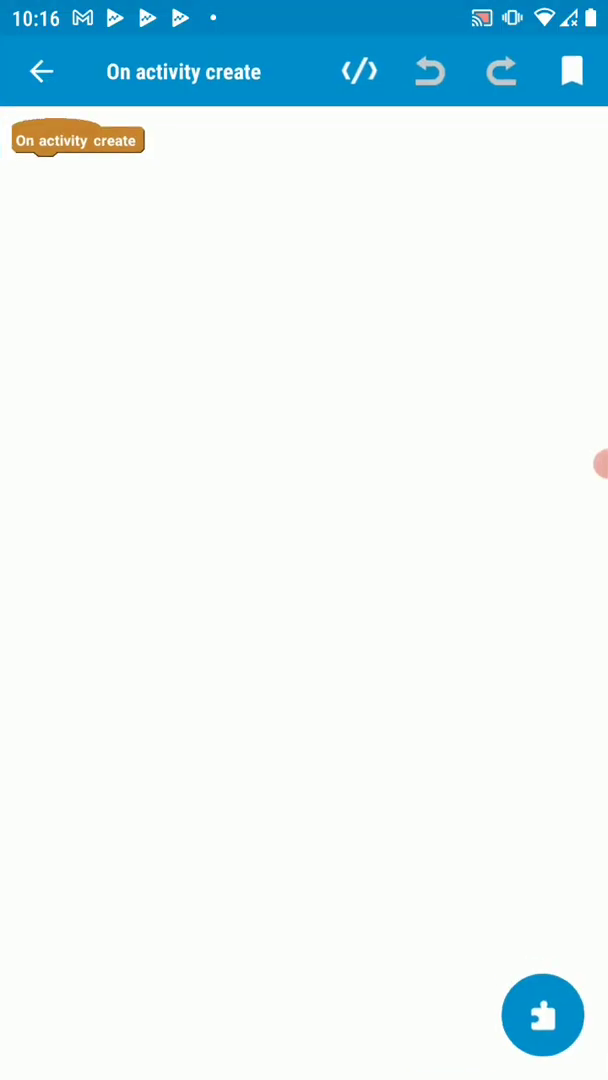
{"action": "left_click", "coordinate": [542, 1014]}
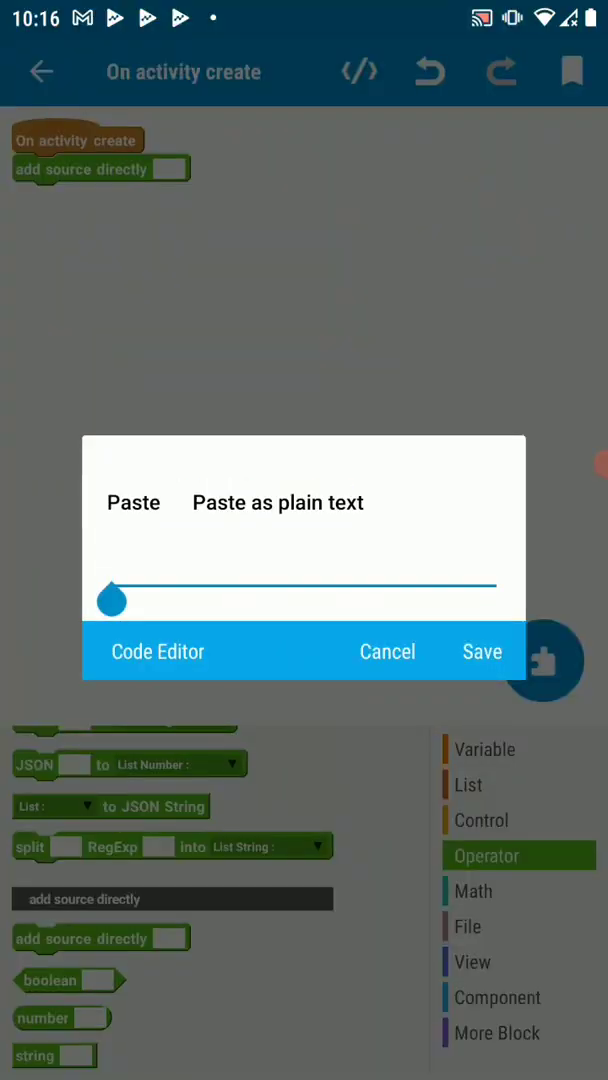
{"action": "left_click", "coordinate": [132, 502]}
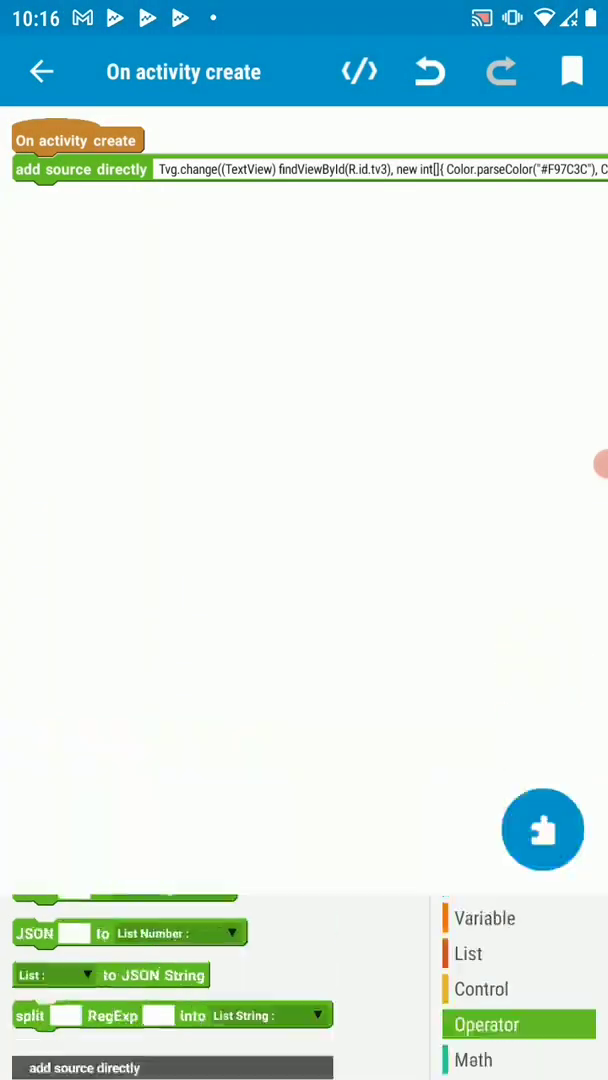
{"action": "left_click", "coordinate": [42, 72]}
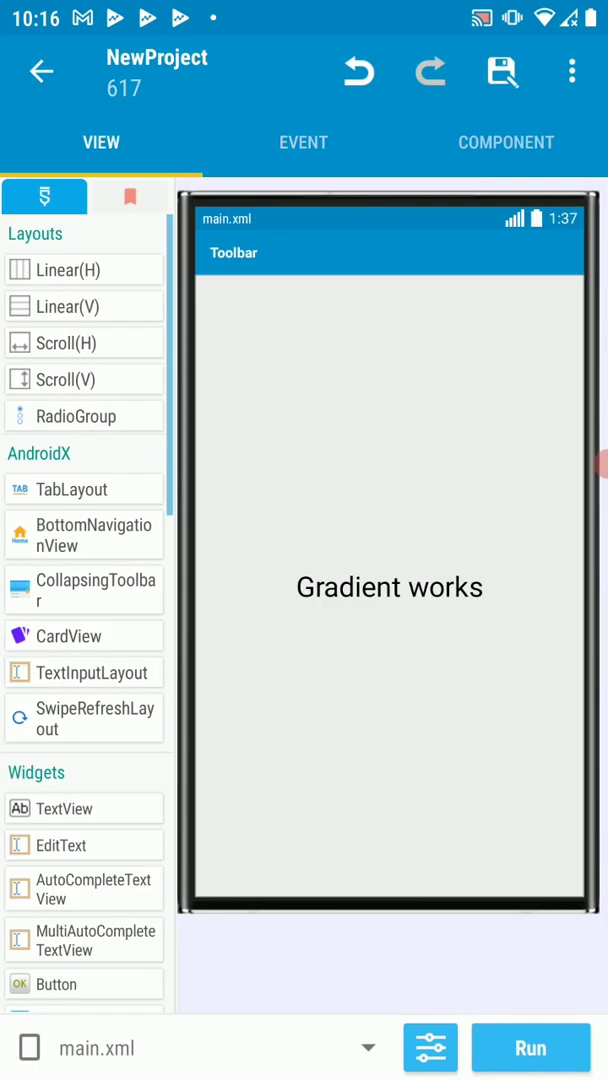
{"action": "left_click", "coordinate": [388, 588]}
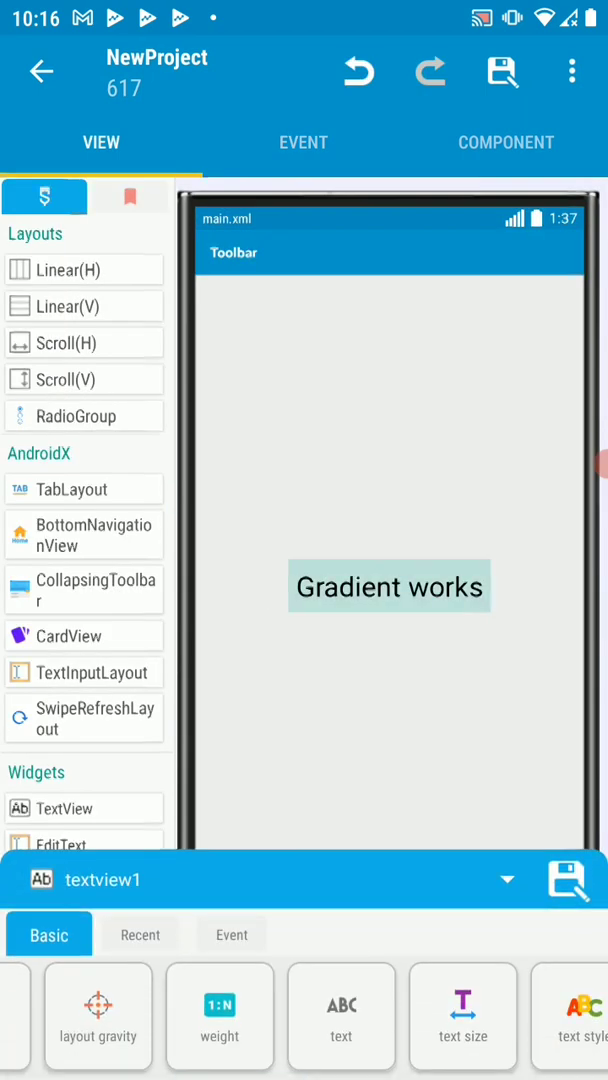
{"action": "left_click", "coordinate": [302, 142]}
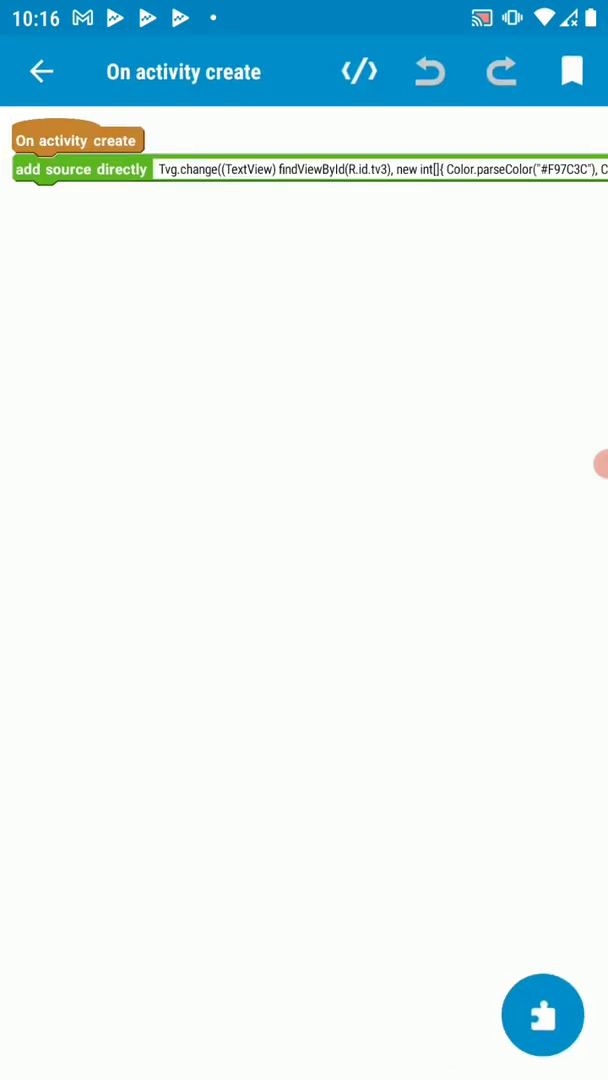
Change R.id.tv3 to R.id.textview1 in the source block and save
{"action": "left_click", "coordinate": [380, 168]}
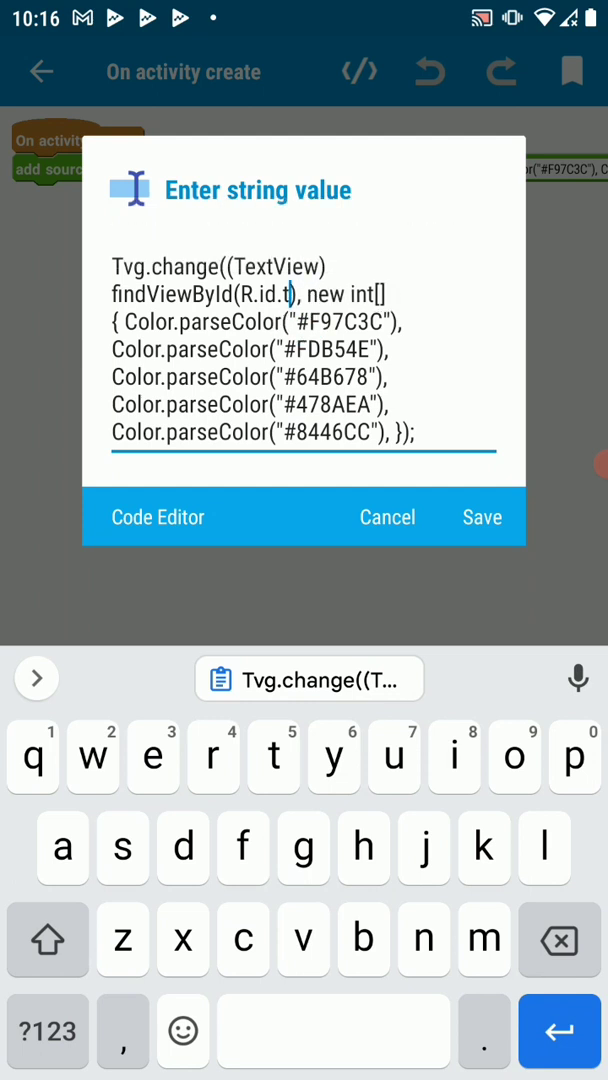
{"action": "type", "text": "extview1"}
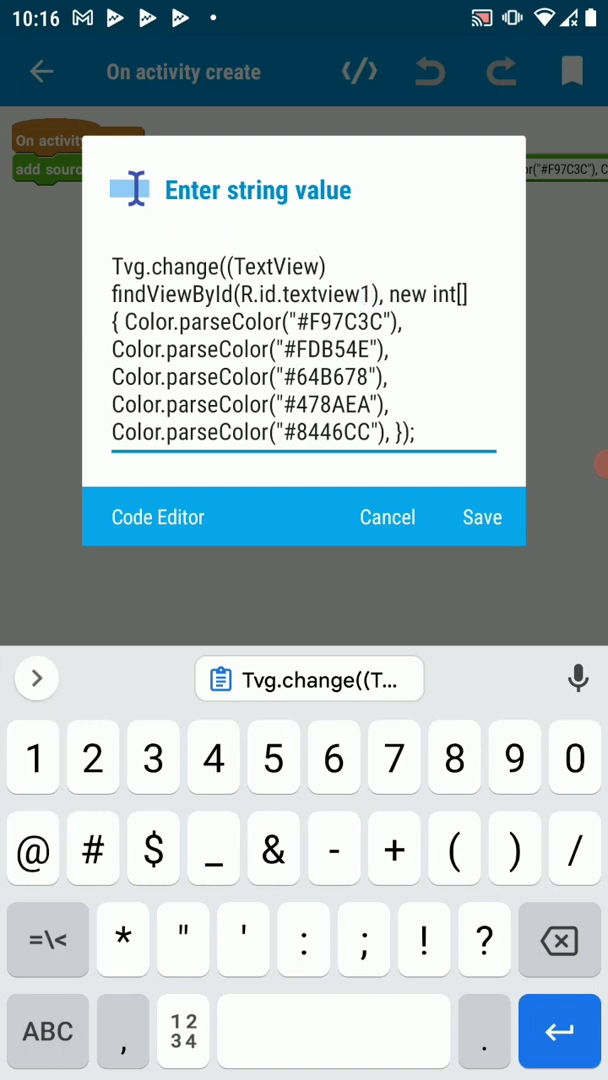
{"action": "left_click", "coordinate": [480, 516]}
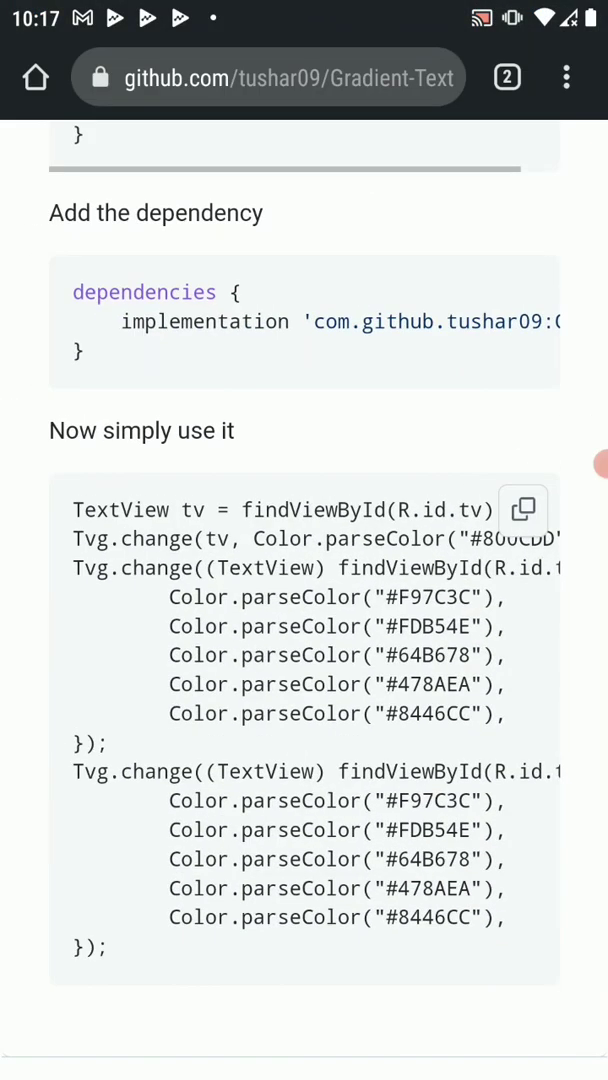
{"action": "scroll", "scroll_direction": "down", "scroll_amount": 3}
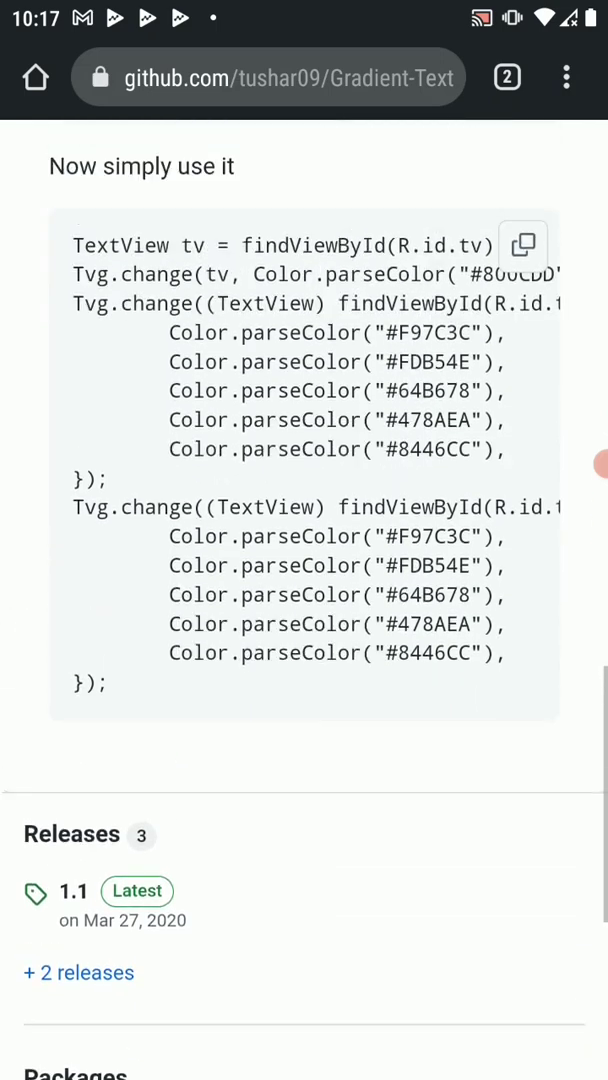
{"action": "scroll", "scroll_direction": "up", "scroll_amount": 3}
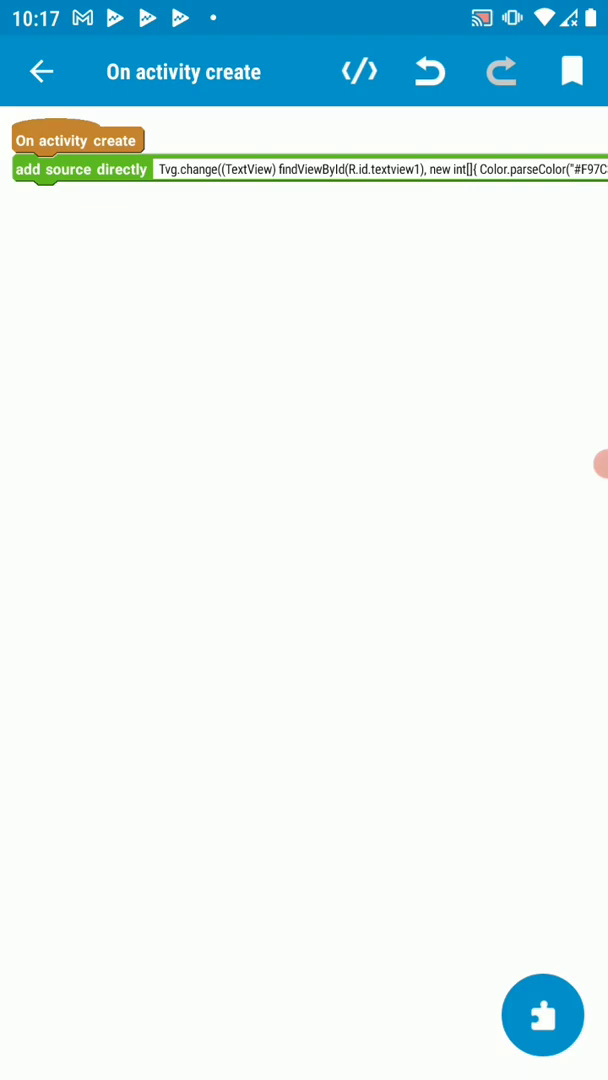
Run the gradientText project and open the installed app on the device
{"action": "left_click", "coordinate": [40, 72]}
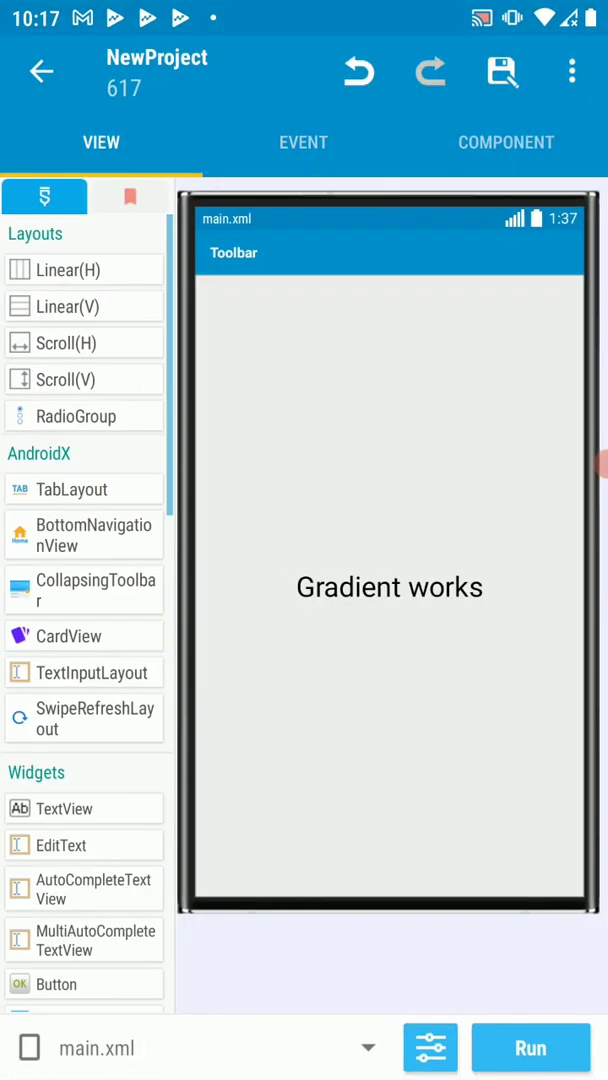
{"action": "left_click", "coordinate": [530, 1048]}
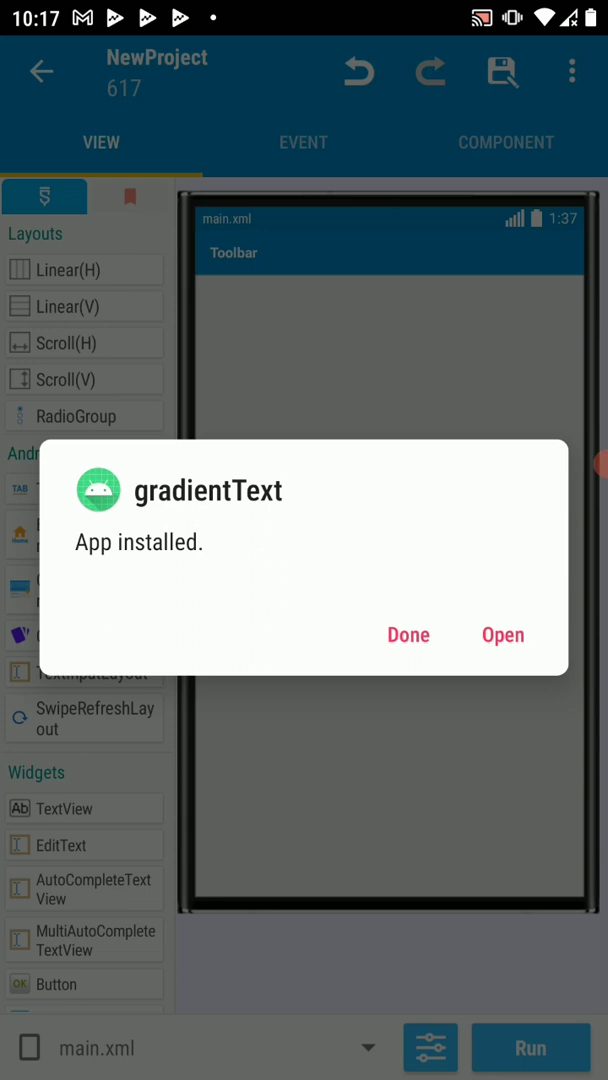
{"action": "left_click", "coordinate": [504, 634]}
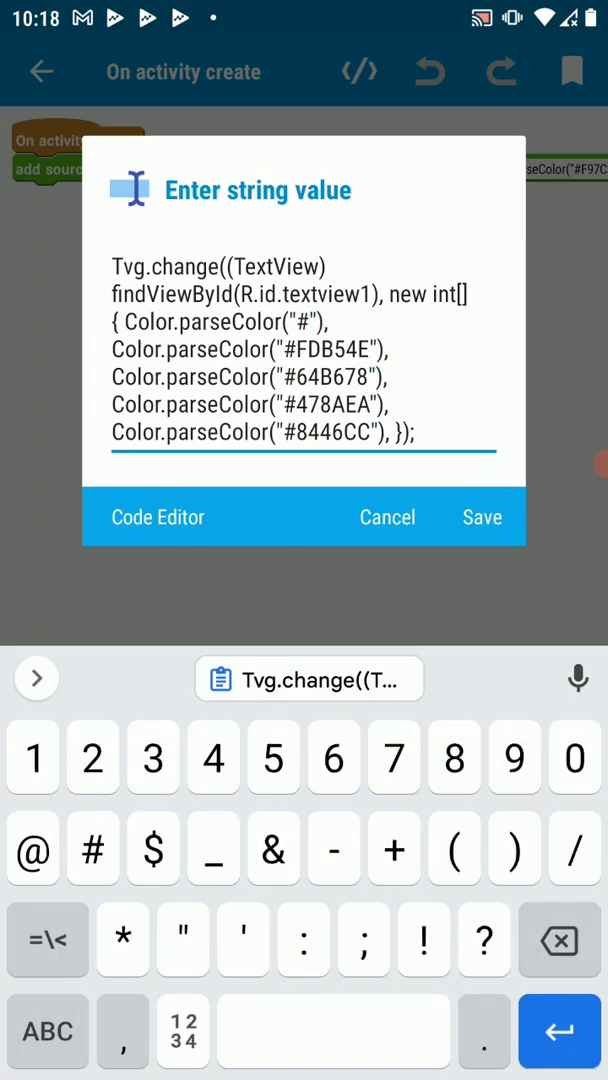
Set the gradient colours to #2196f3, #0d47a1 and #F44336 and save the block
{"action": "type", "text": "2196f"}
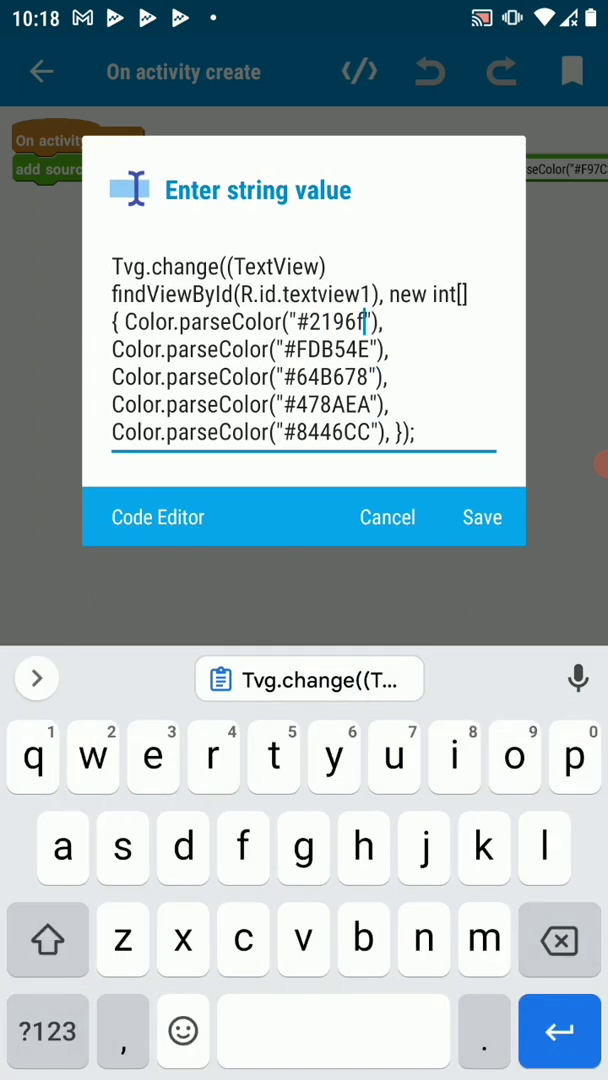
{"action": "type", "text": "3"}
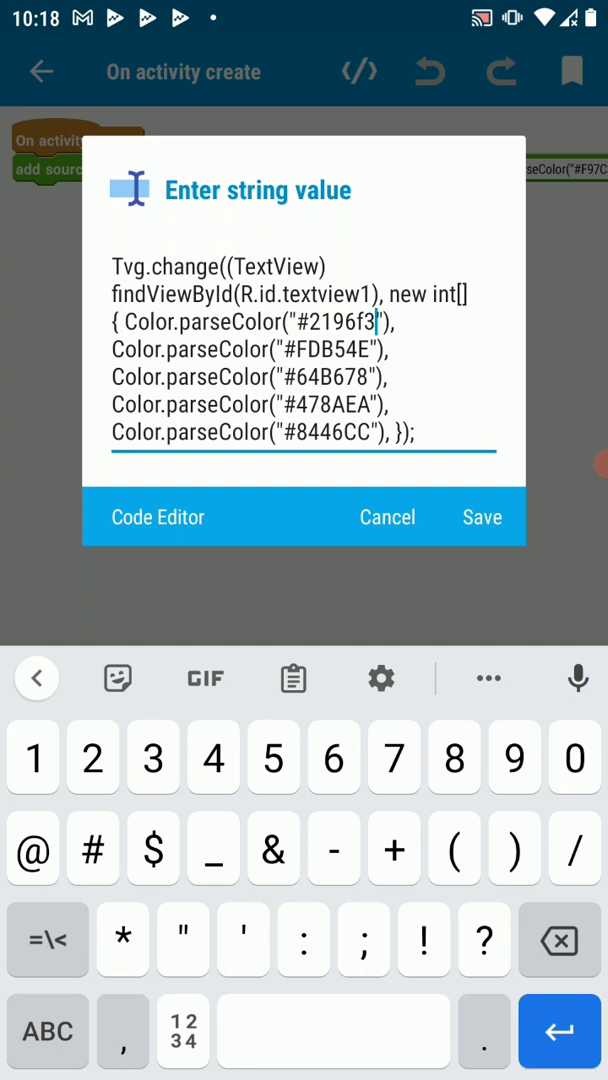
{"action": "key", "text": "Backspace"}
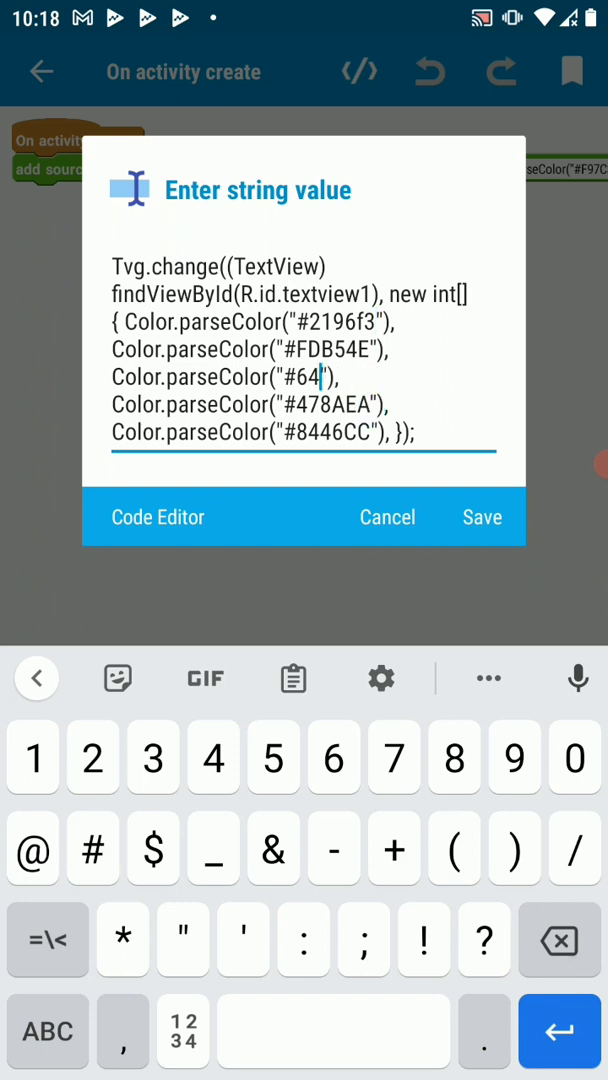
{"action": "key", "text": "Backspace"}
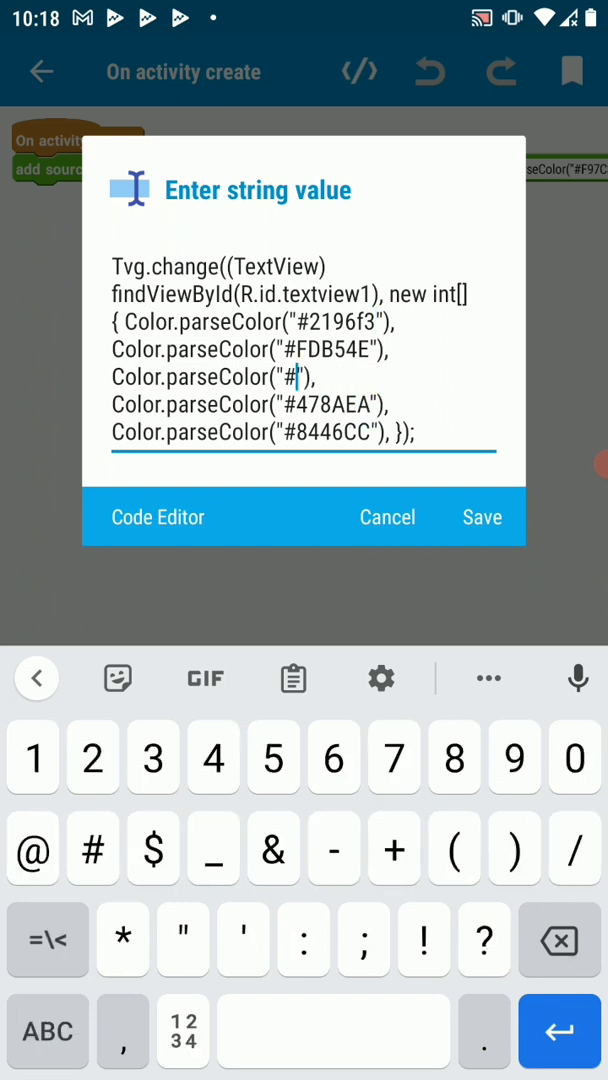
{"action": "type", "text": "0d4"}
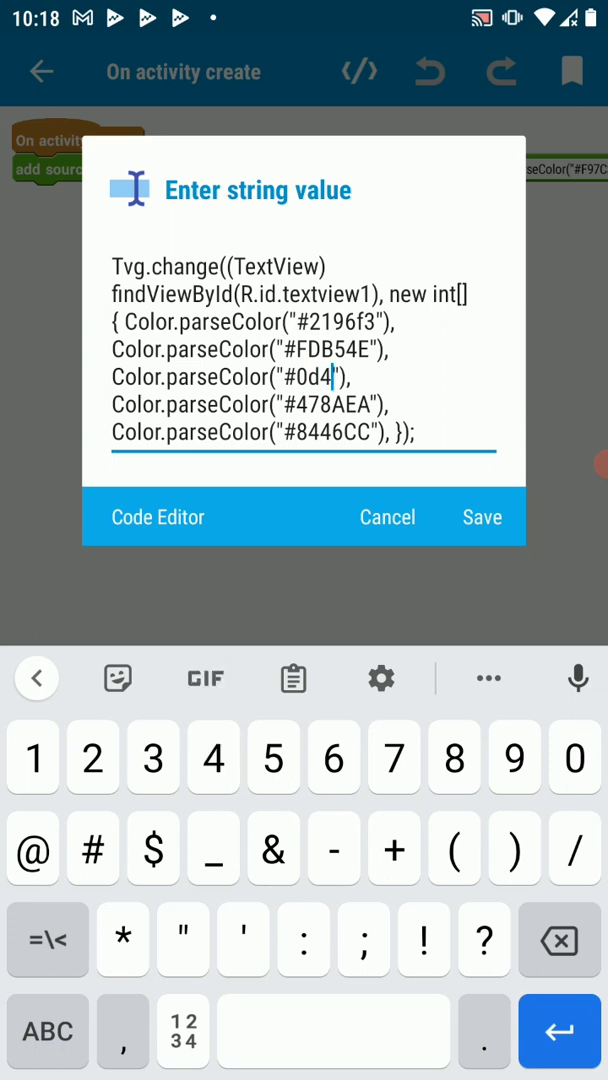
{"action": "type", "text": "7"}
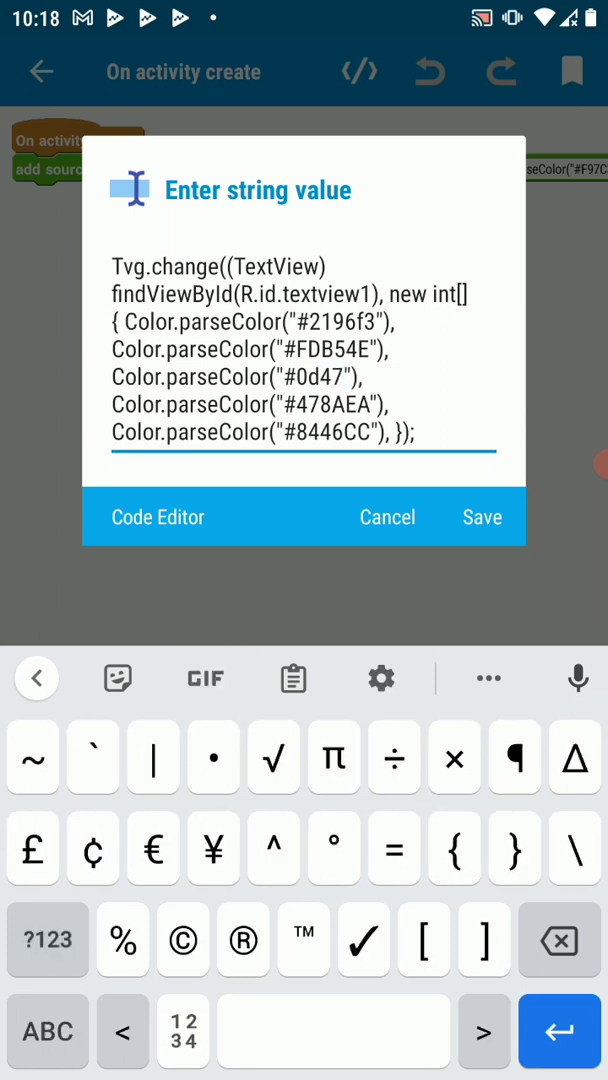
{"action": "type", "text": "a1"}
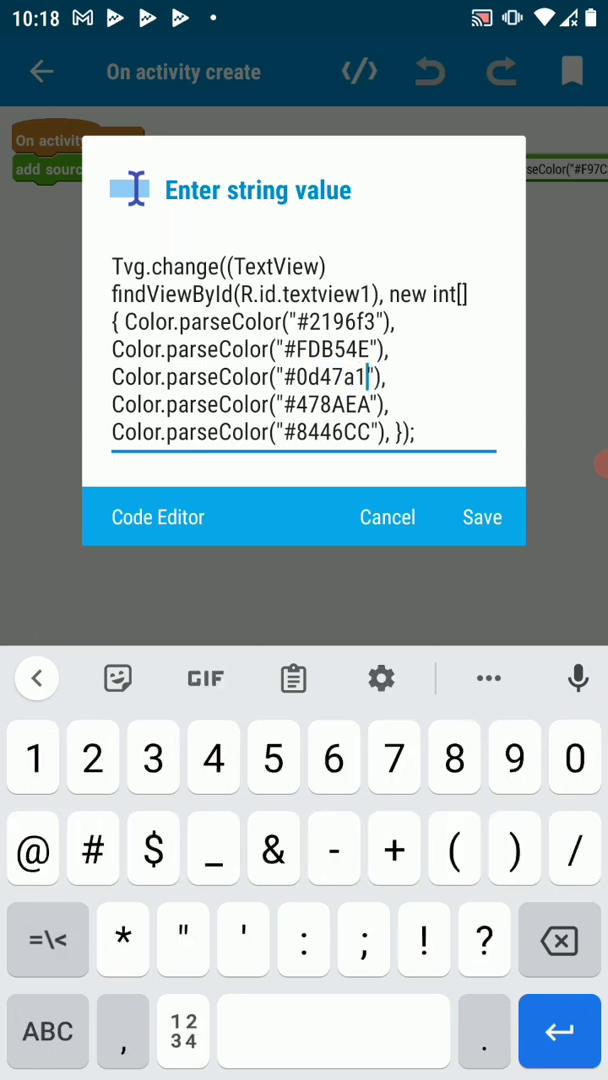
{"action": "key", "text": "Backspace"}
{"action": "type", "text": "F"}
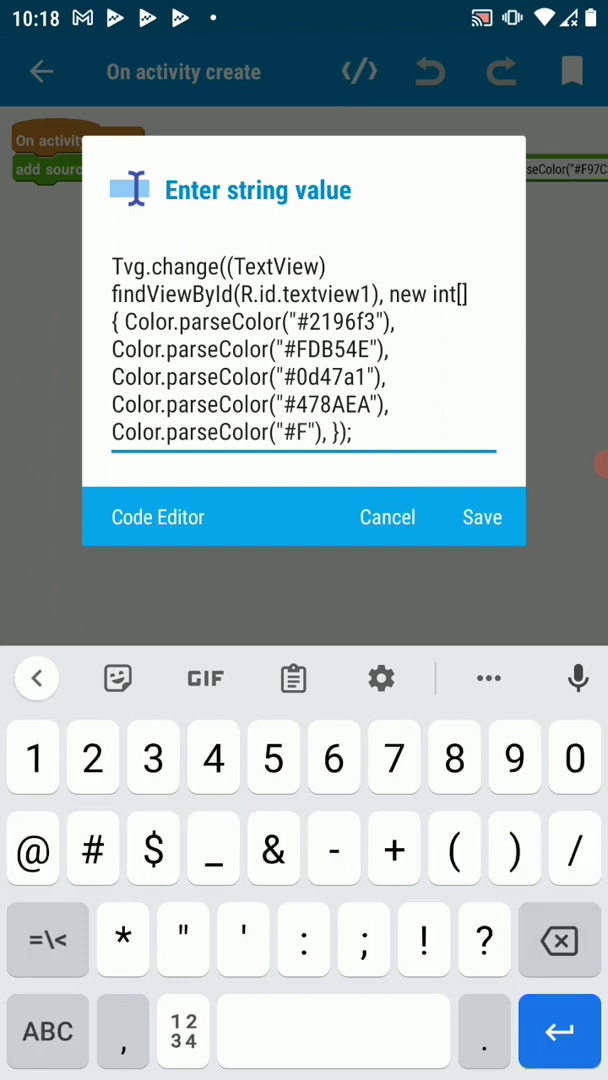
{"action": "type", "text": "44336"}
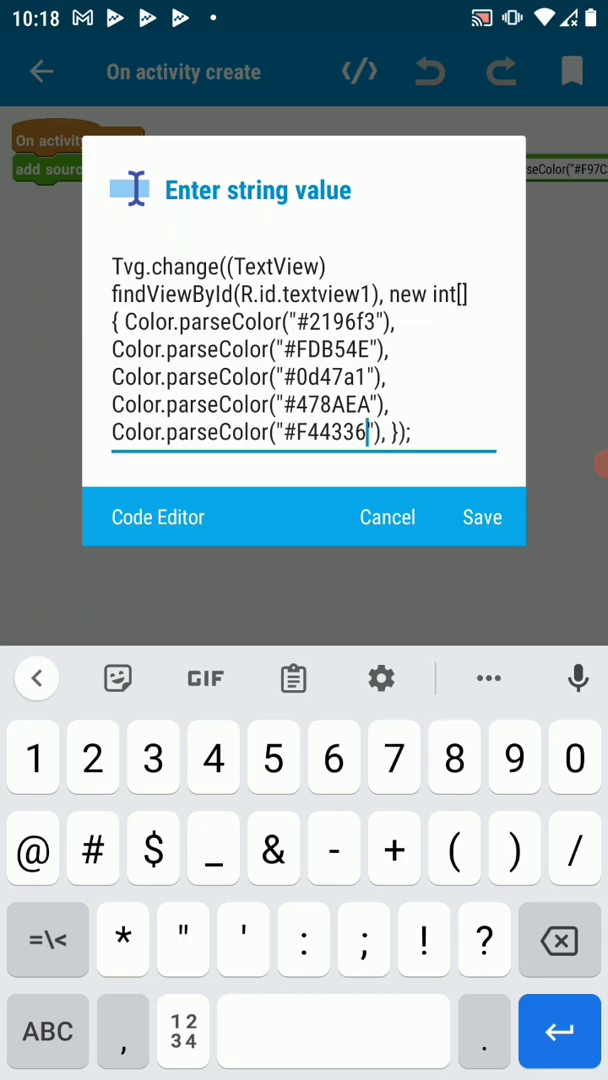
{"action": "left_click", "coordinate": [482, 516]}
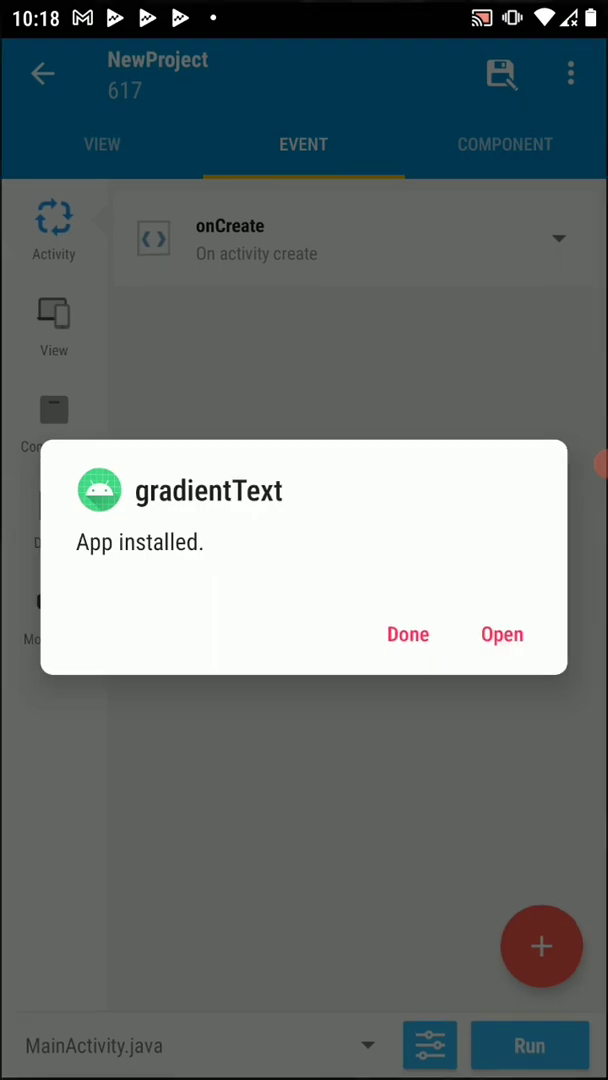
Launch the reinstalled gradientText app so 'Gradient works' renders in multicolour gradient
{"action": "left_click", "coordinate": [502, 634]}
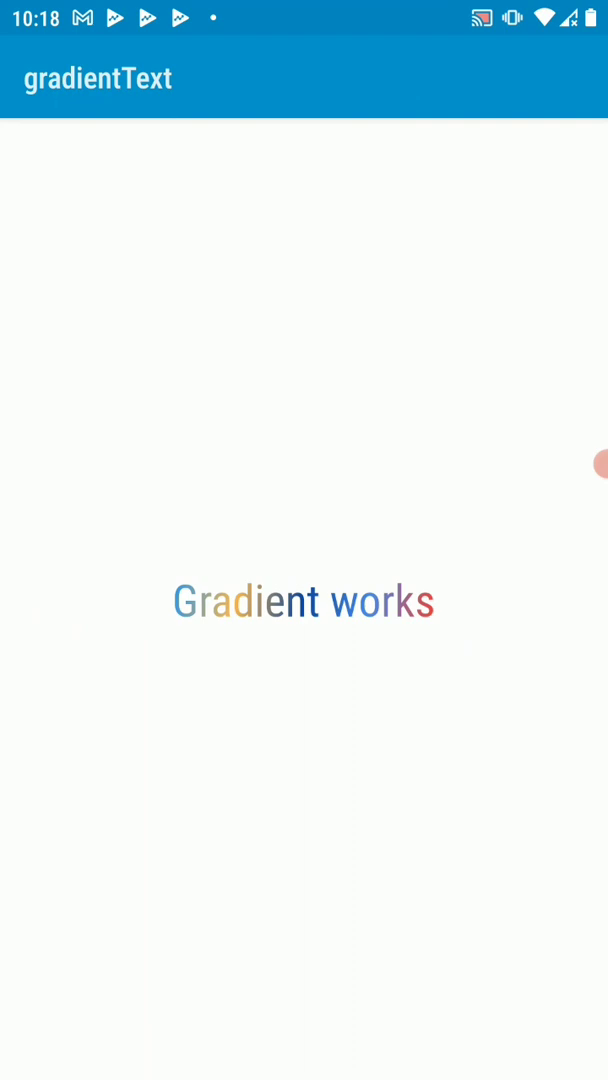